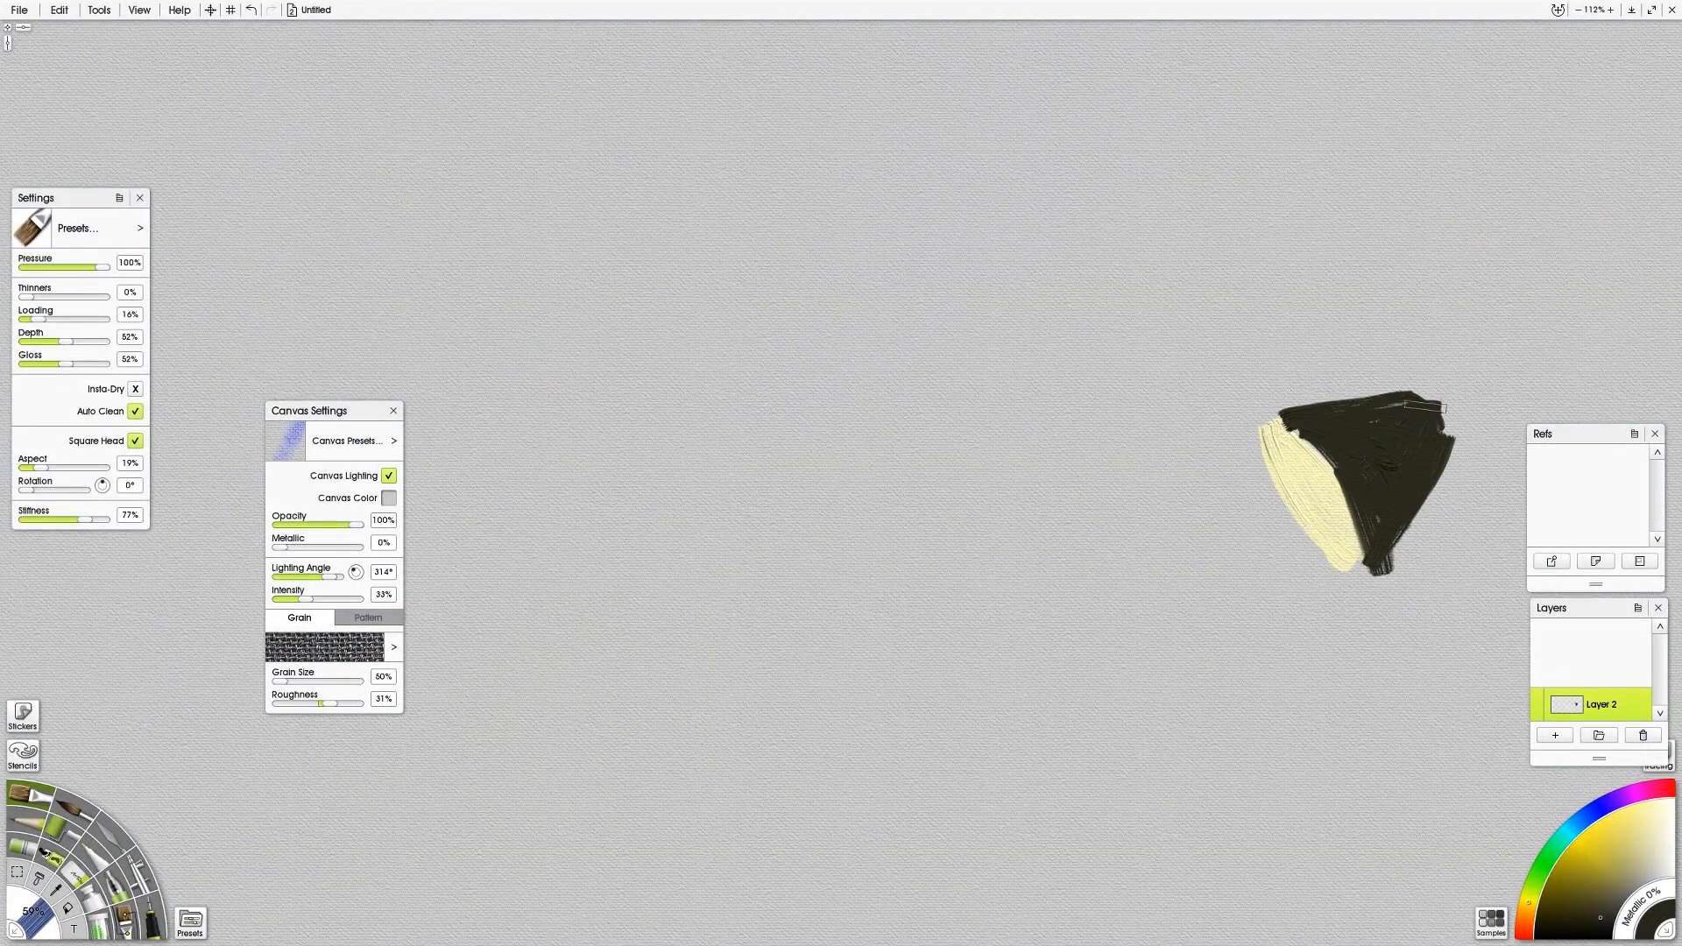
- Paint dark shading strokes onto the lamp shade
left_click_drag(1427, 402, 1497, 381)
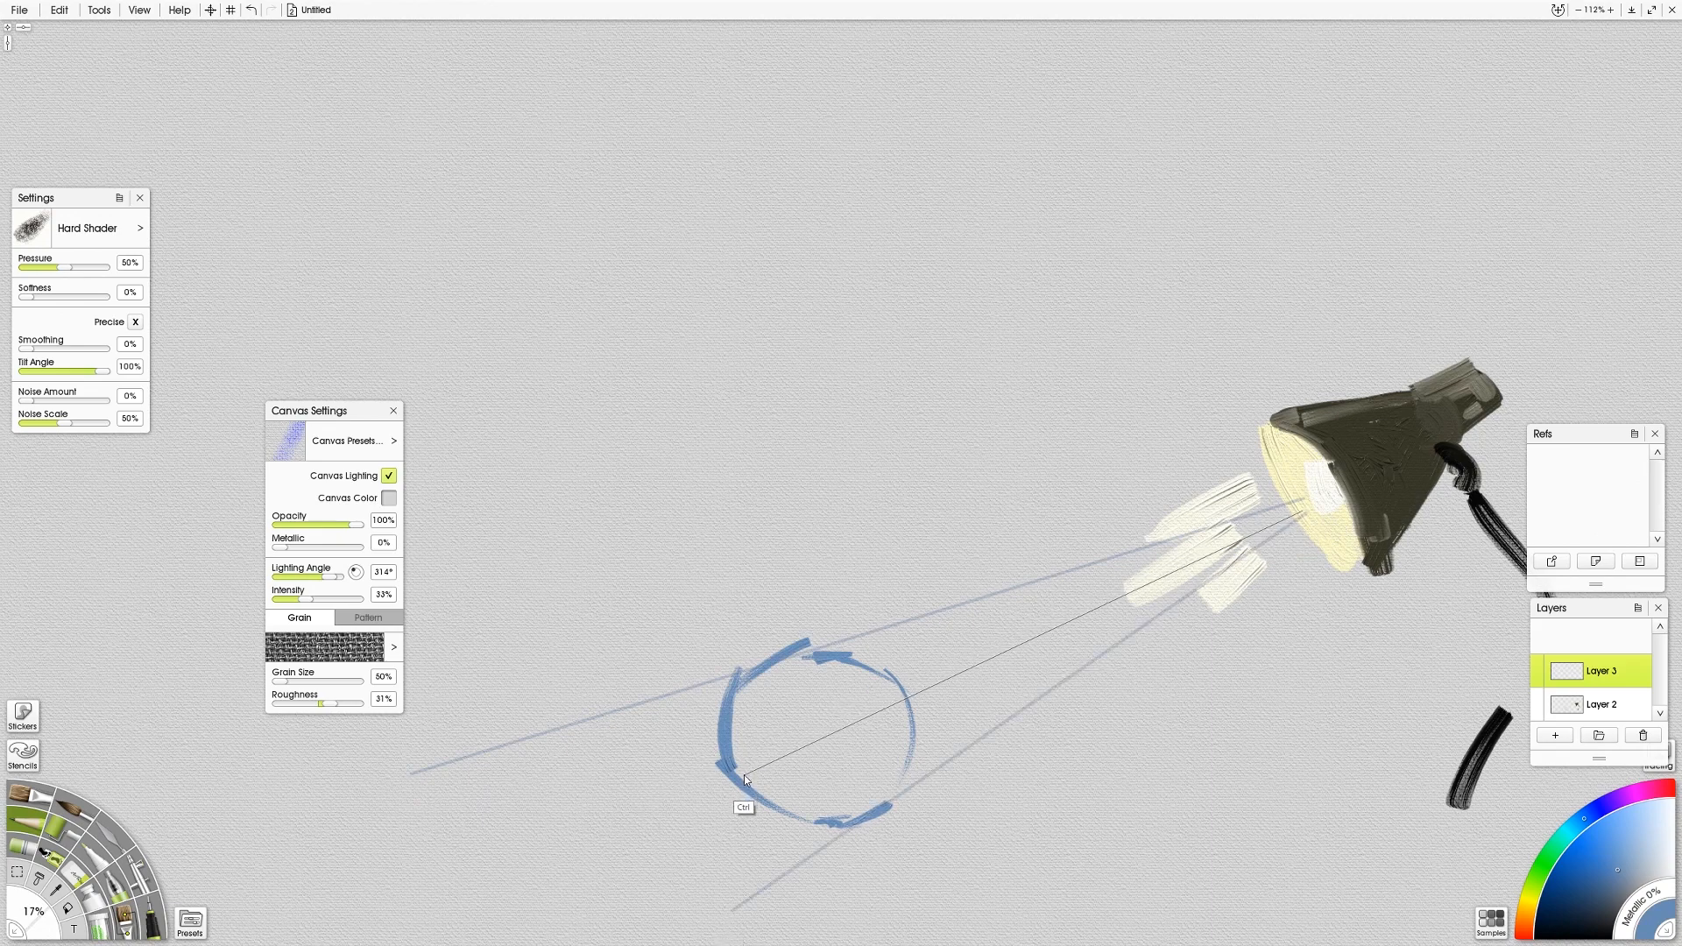
mouse_move(1305, 513)
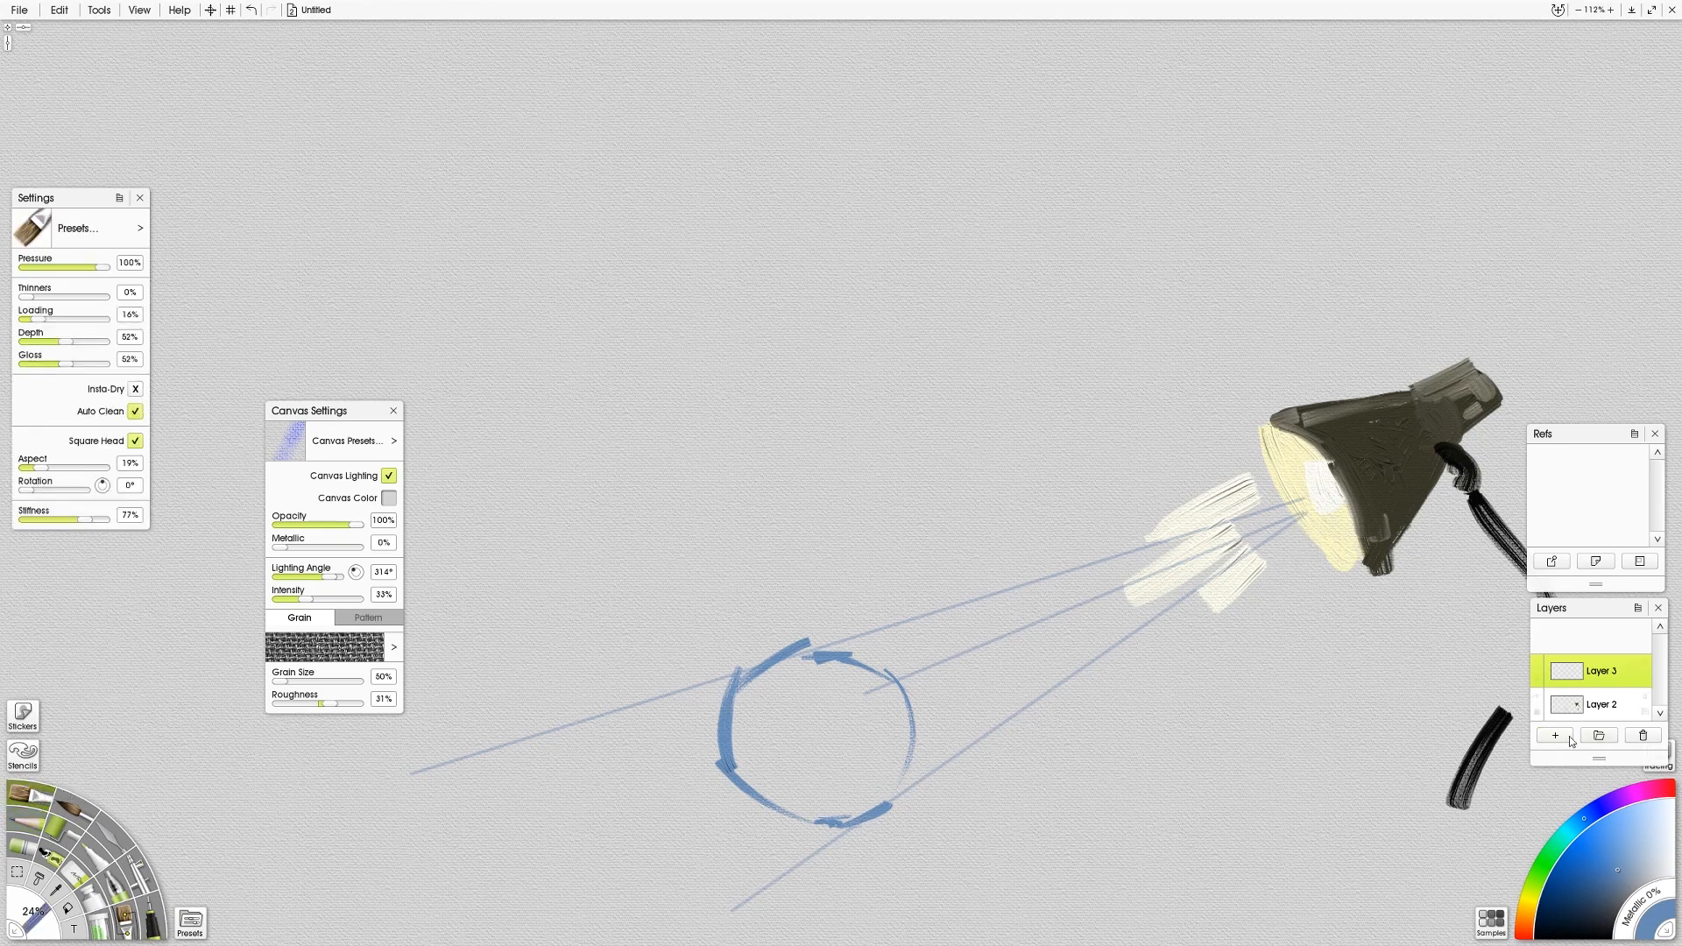
- Select Layer 2 and block in the dark shadow beneath the sphere with the oil brush
left_click(1612, 704)
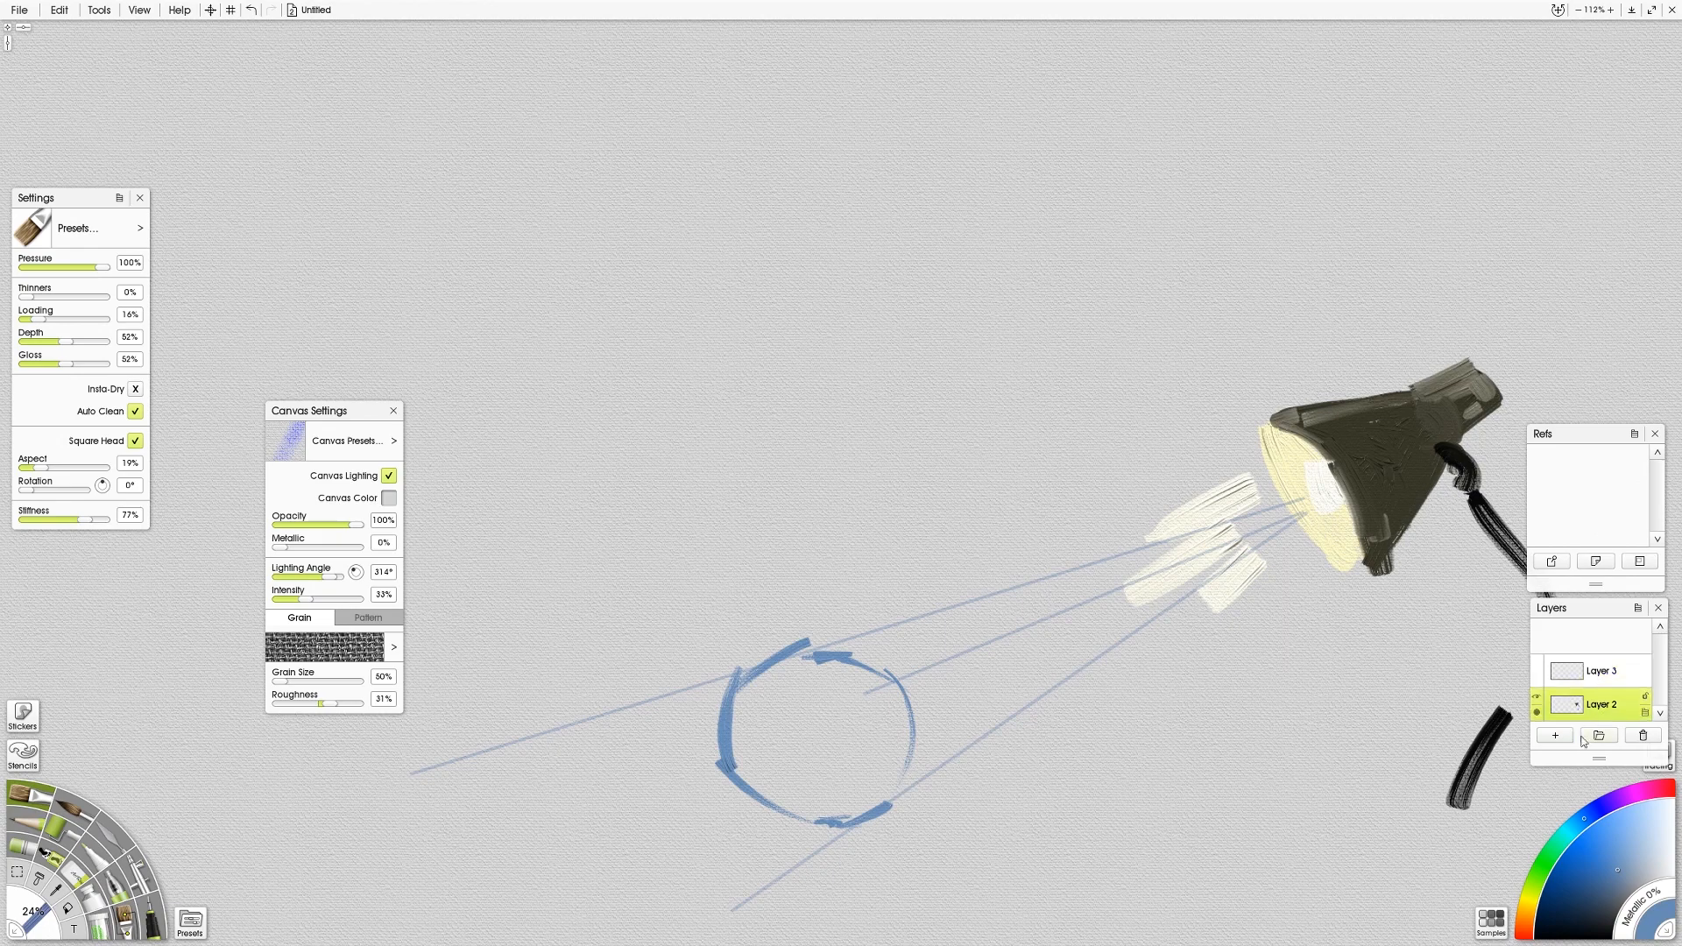
left_click_drag(821, 828, 869, 823)
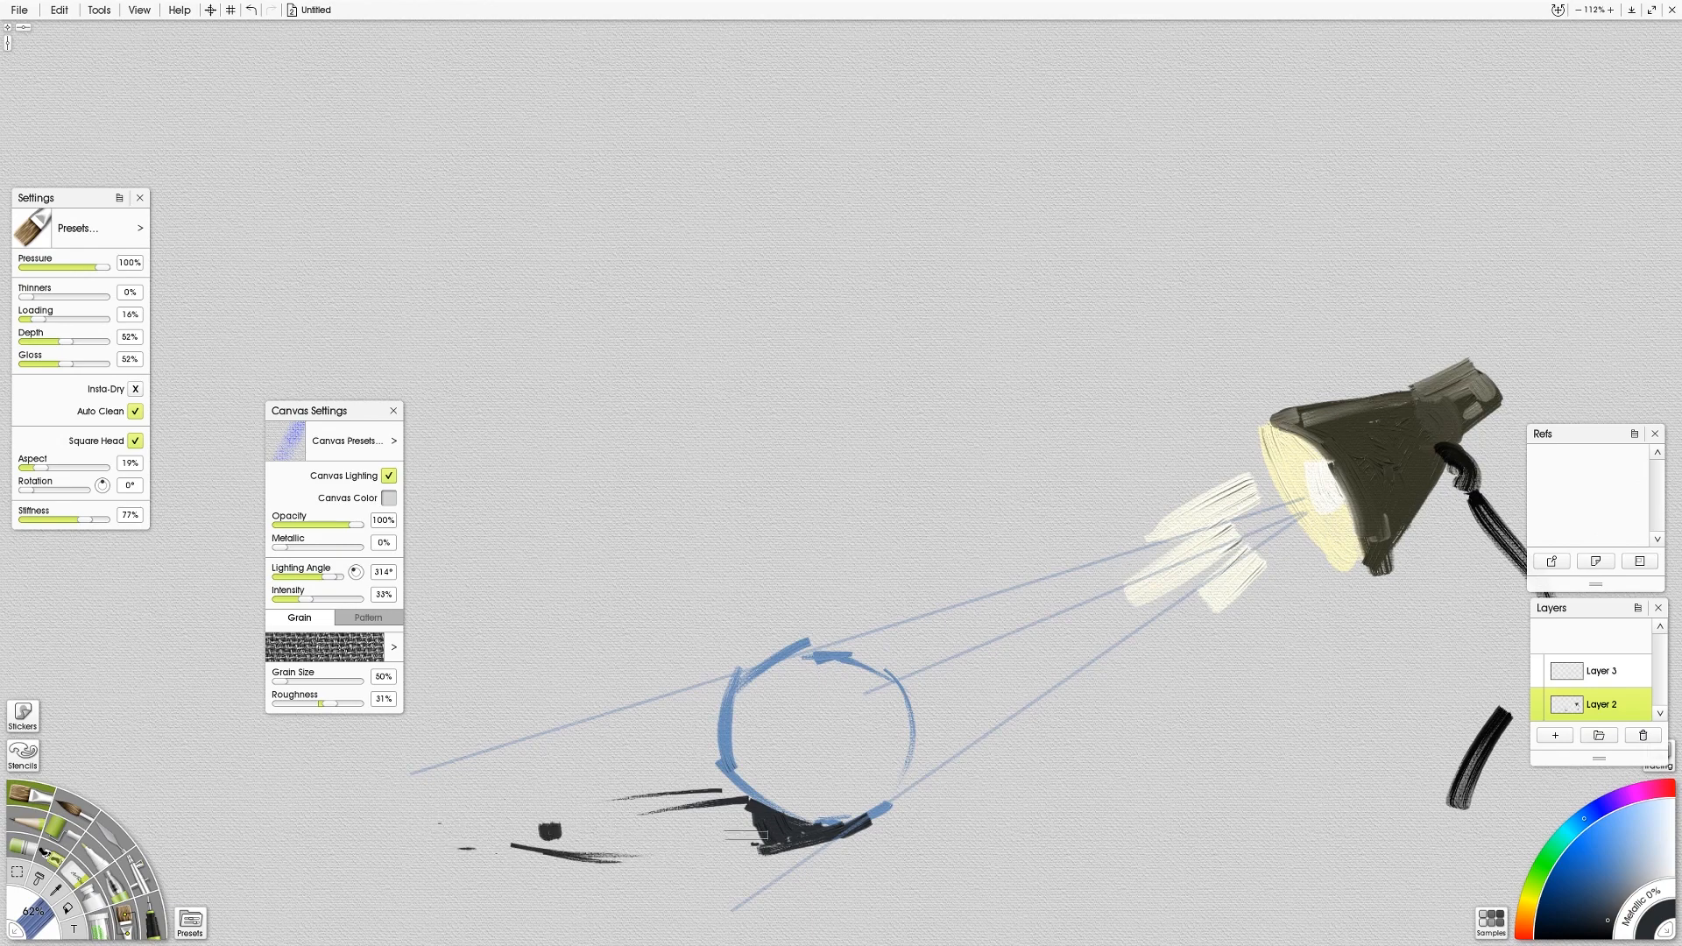
left_click(1600, 671)
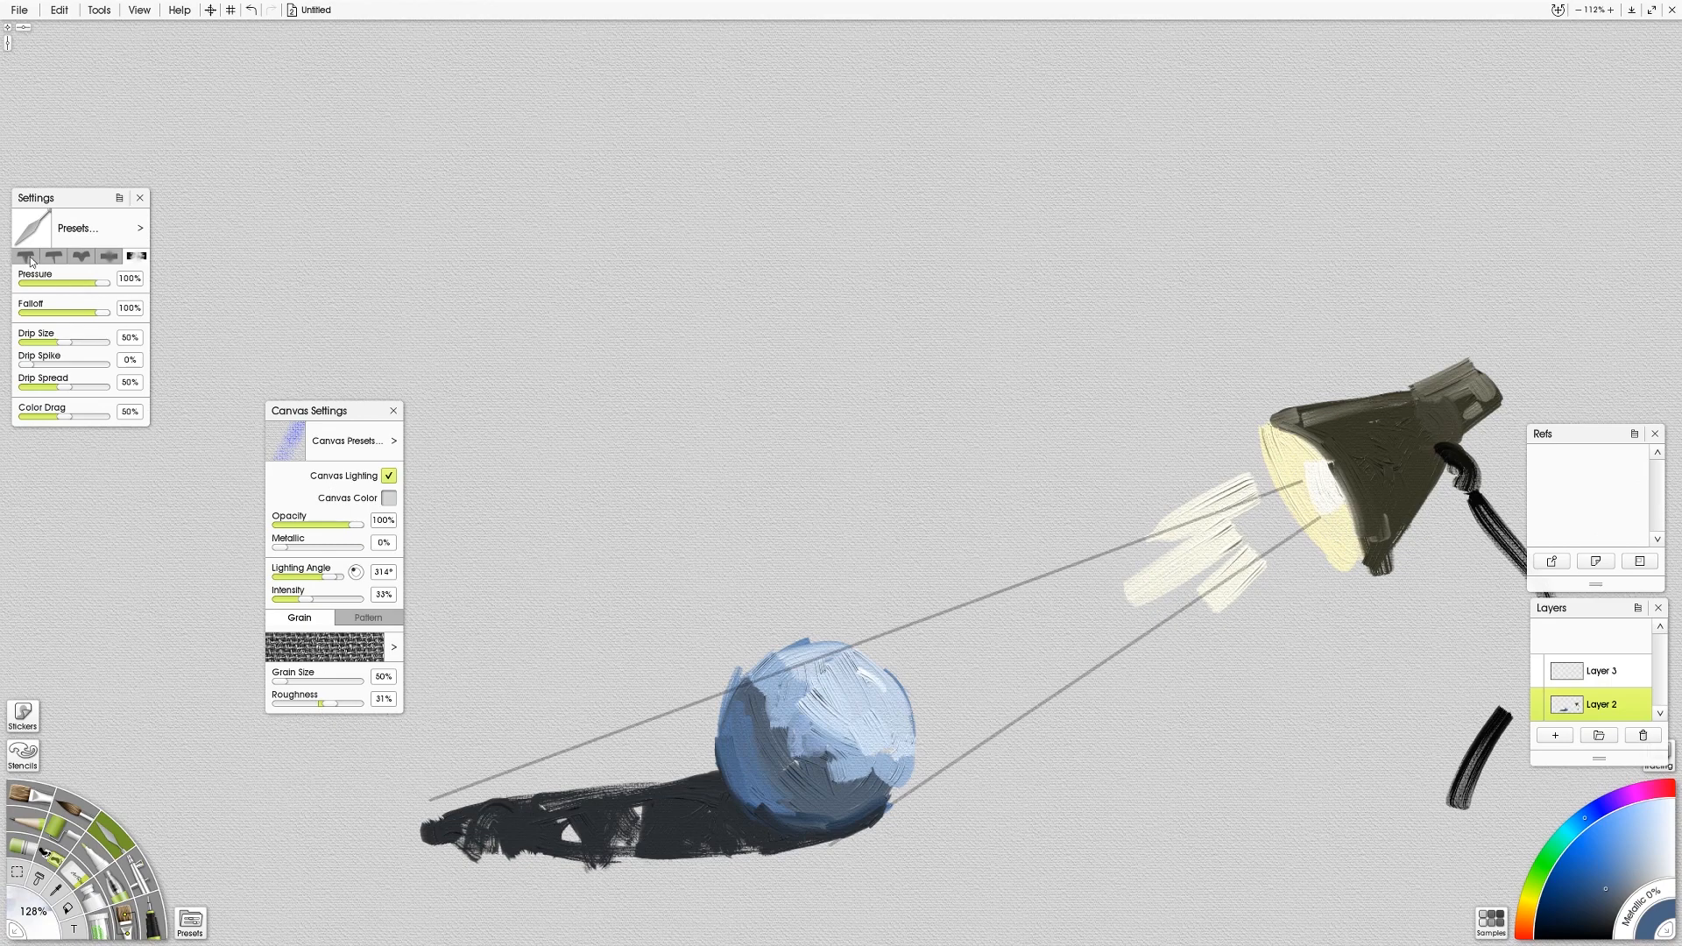
- Smooth the paint across the sphere with the Palette Knife
left_click(28, 257)
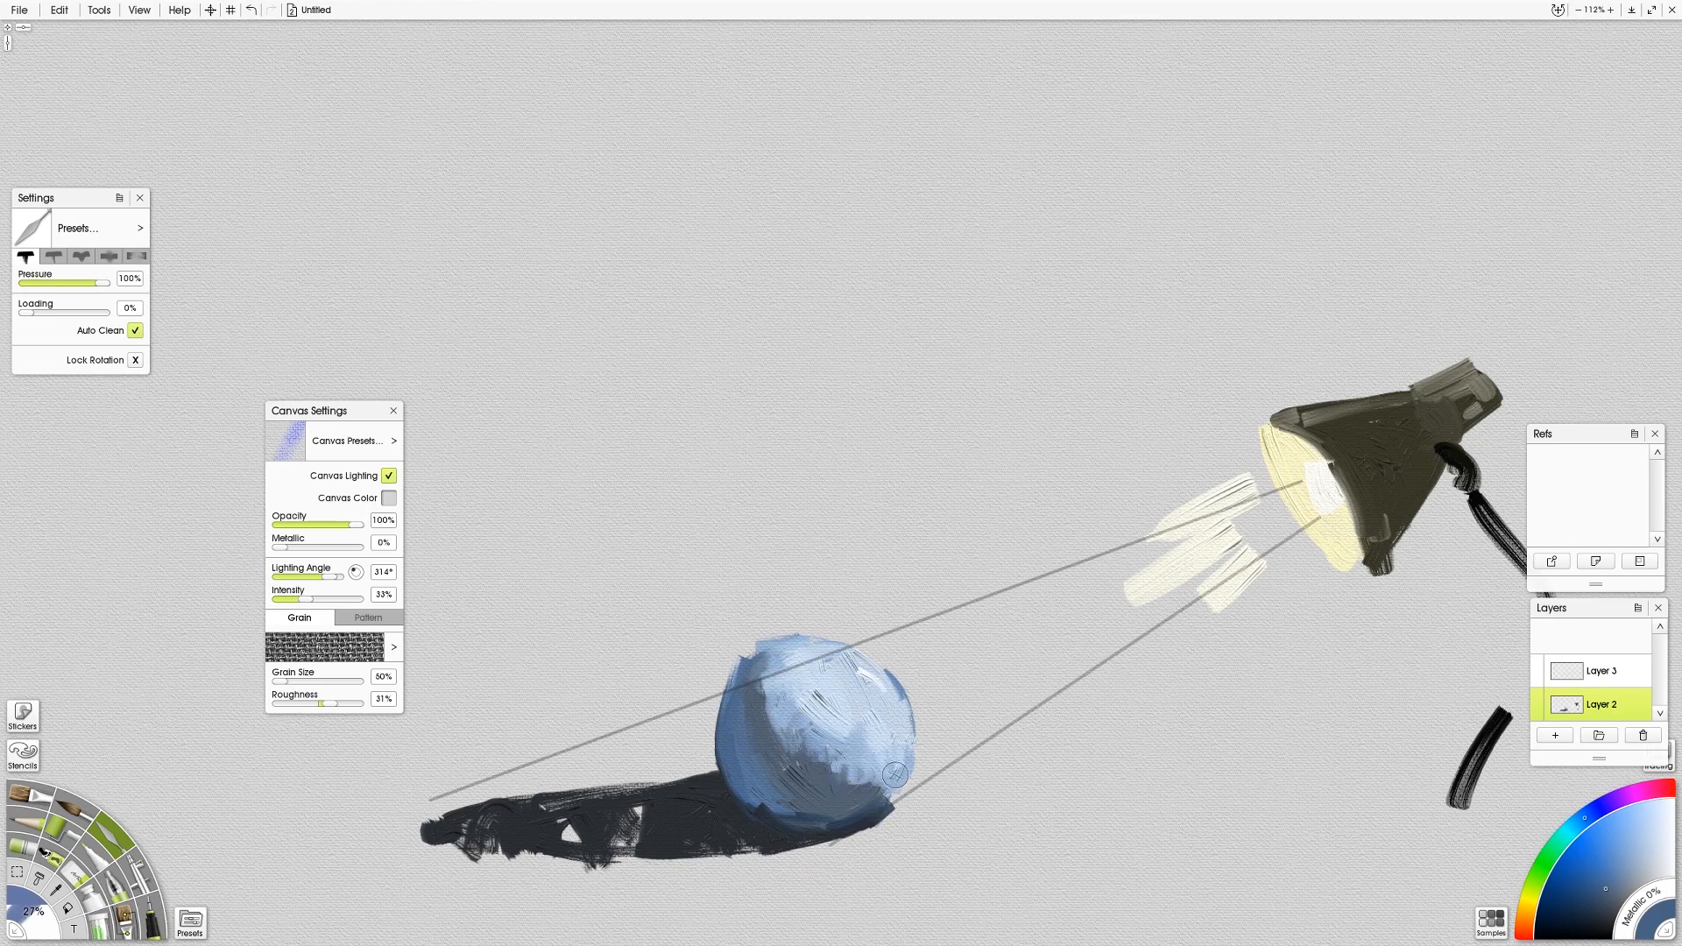
left_click_drag(896, 773, 725, 762)
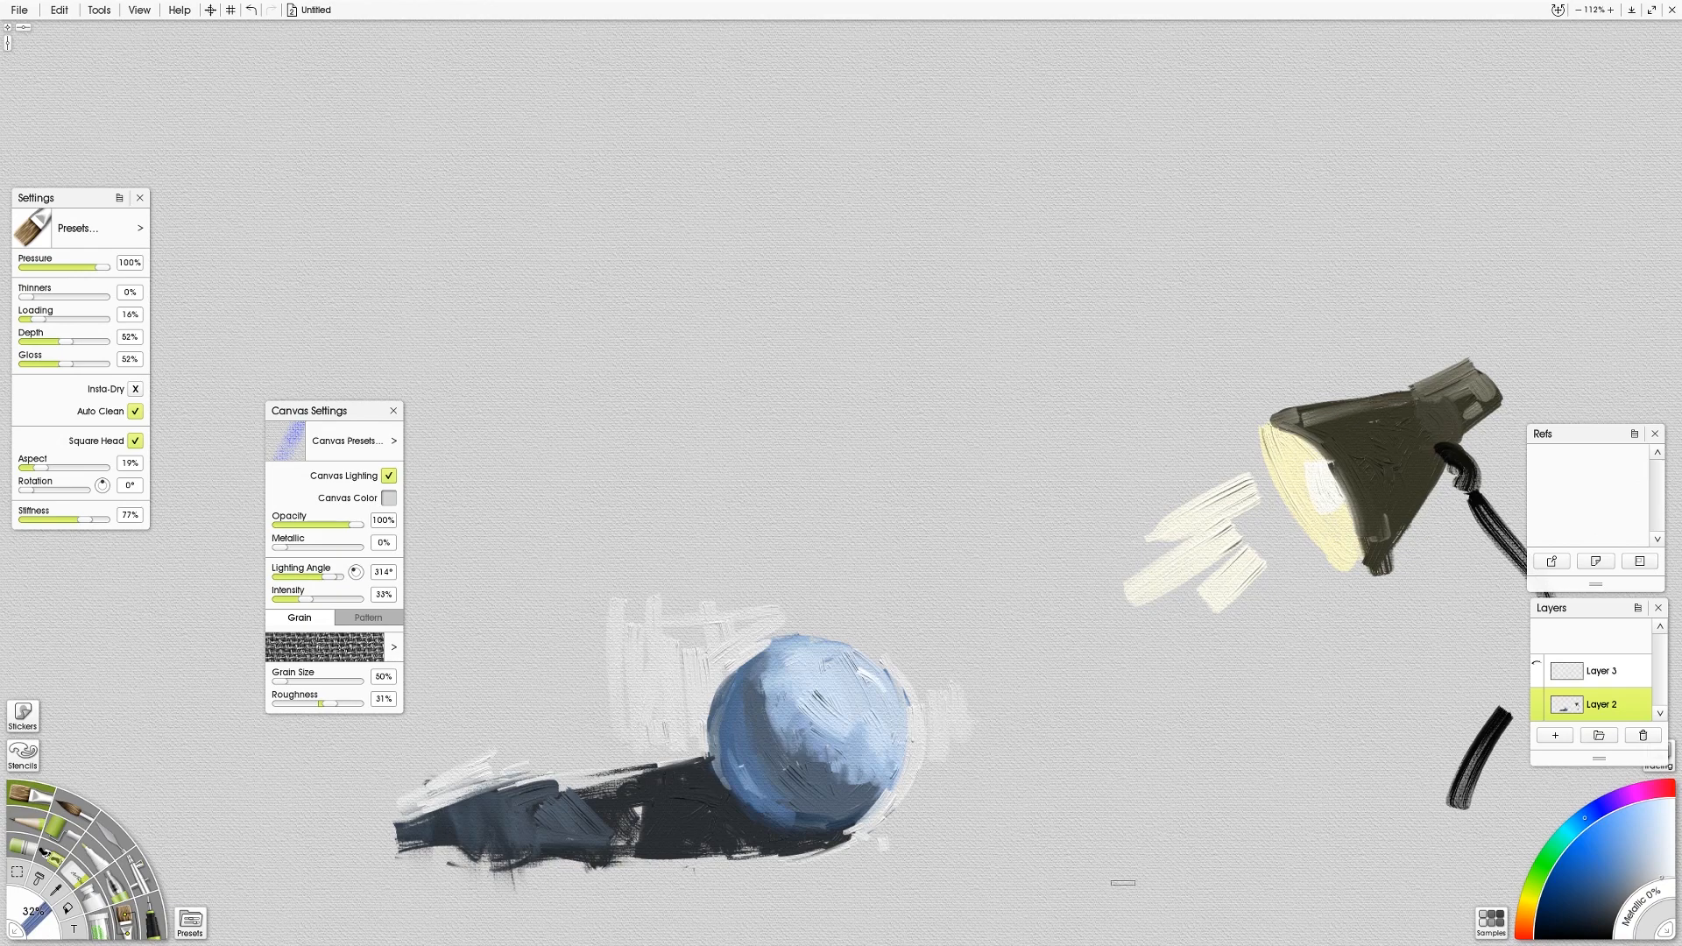
- Add Layer 4, set its blend mode, and paint a bright cream lamp beam
left_click(1555, 735)
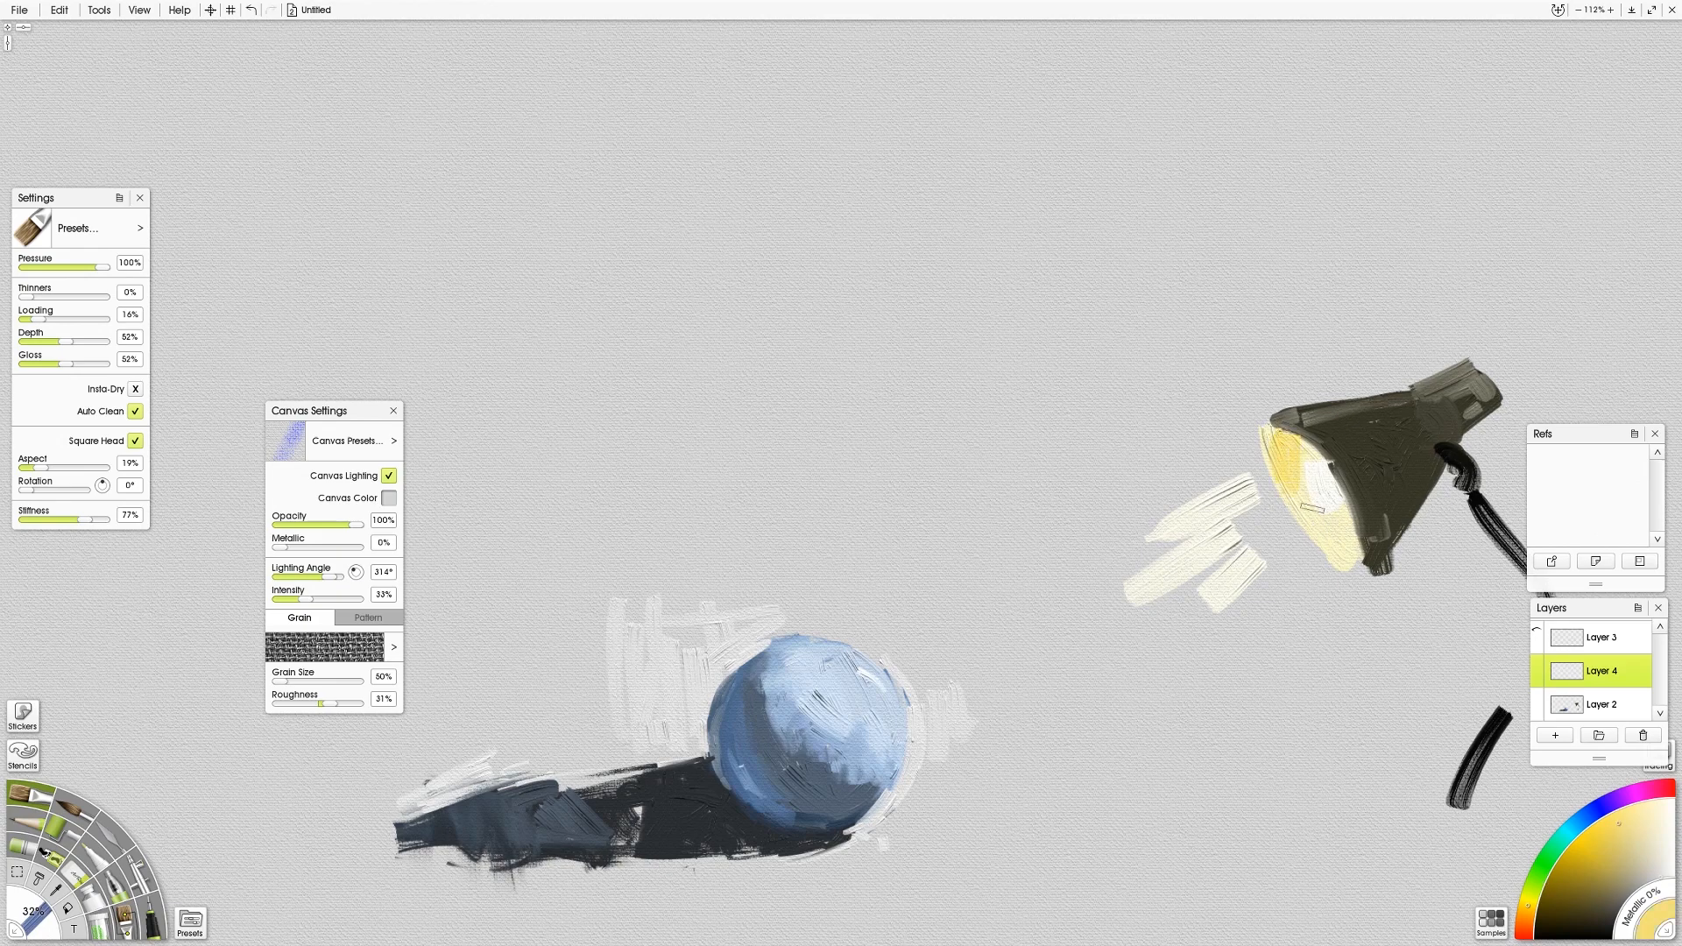
right_click(1643, 647)
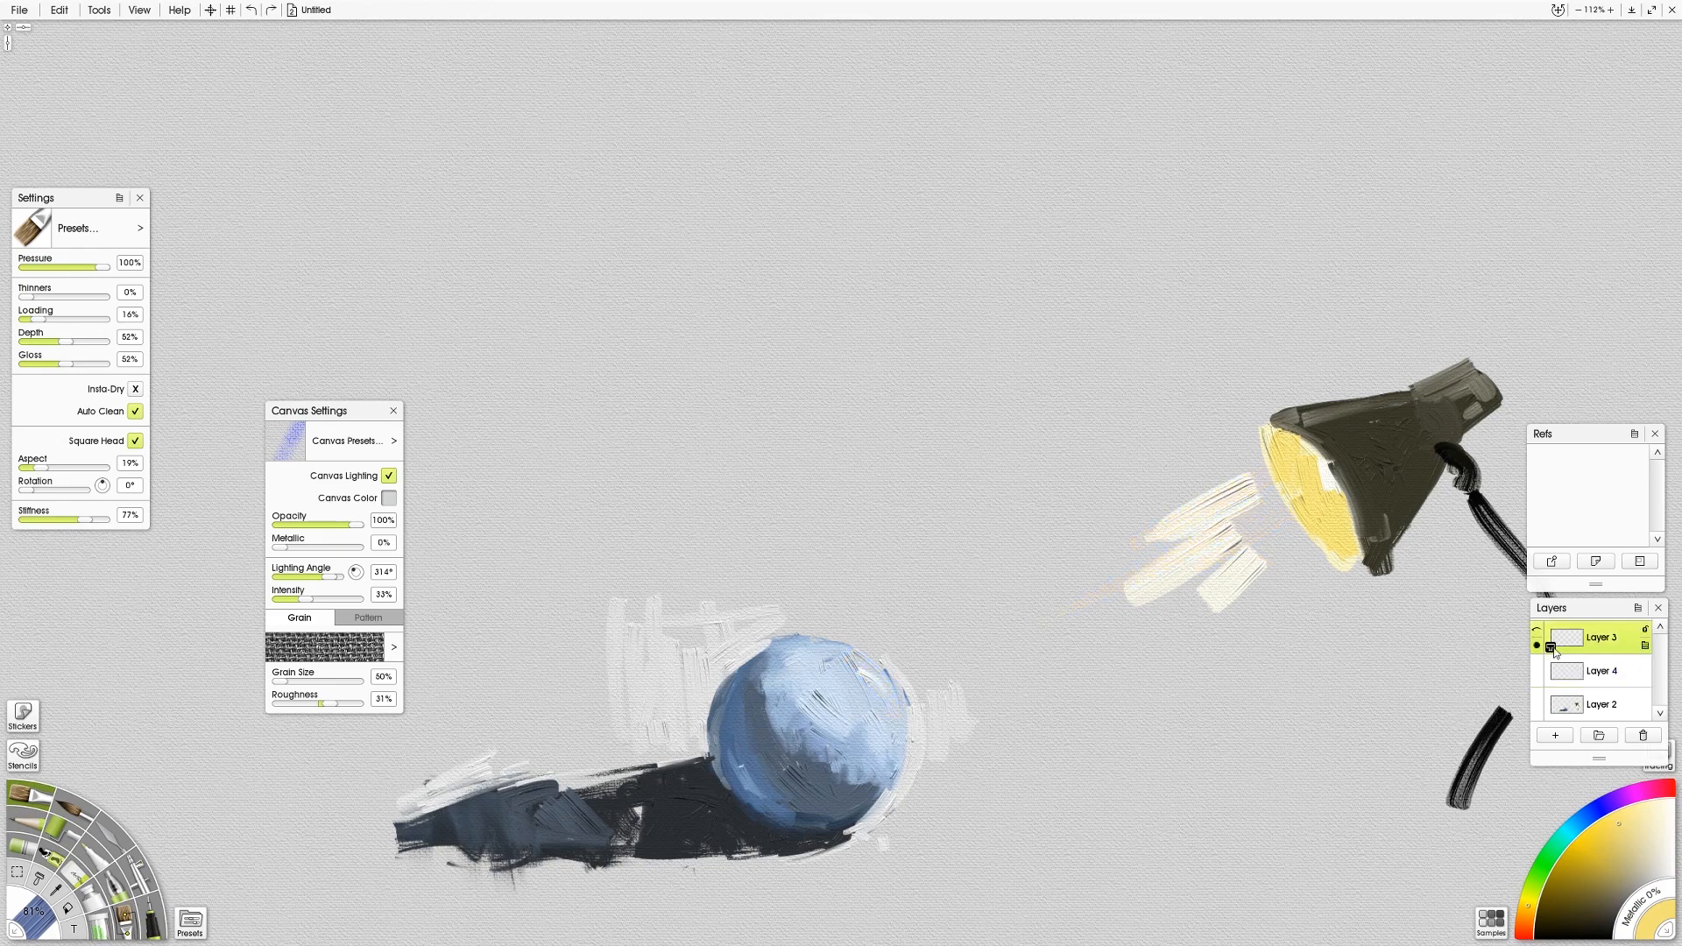
left_click(1601, 671)
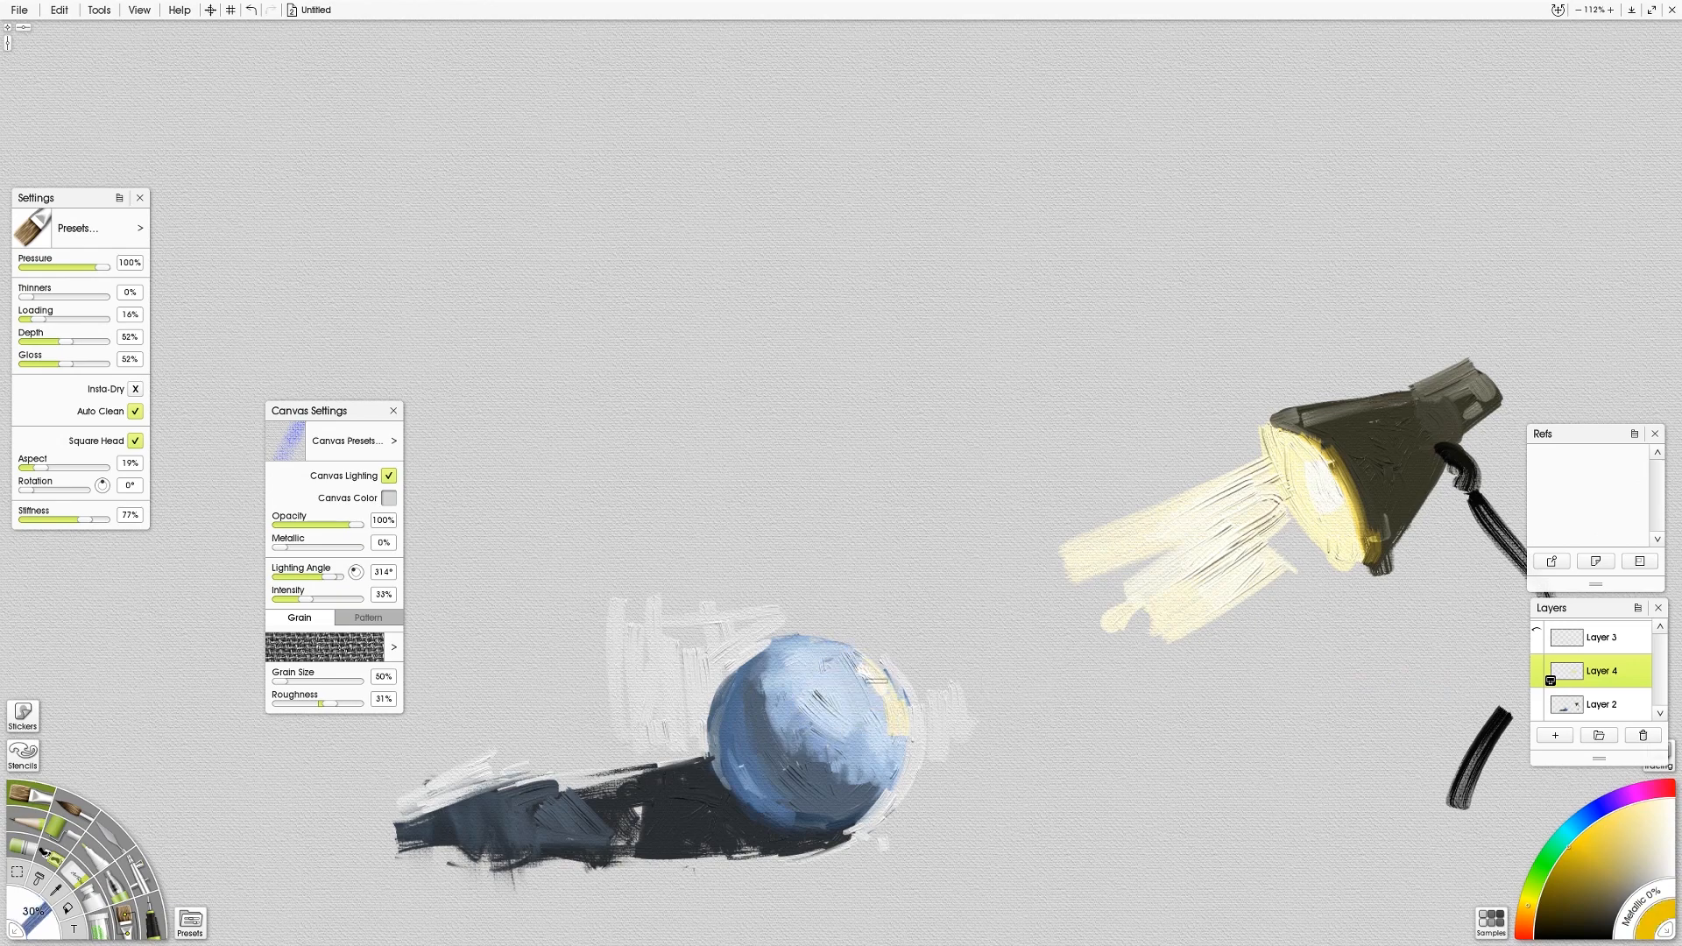
left_click_drag(826, 675, 879, 698)
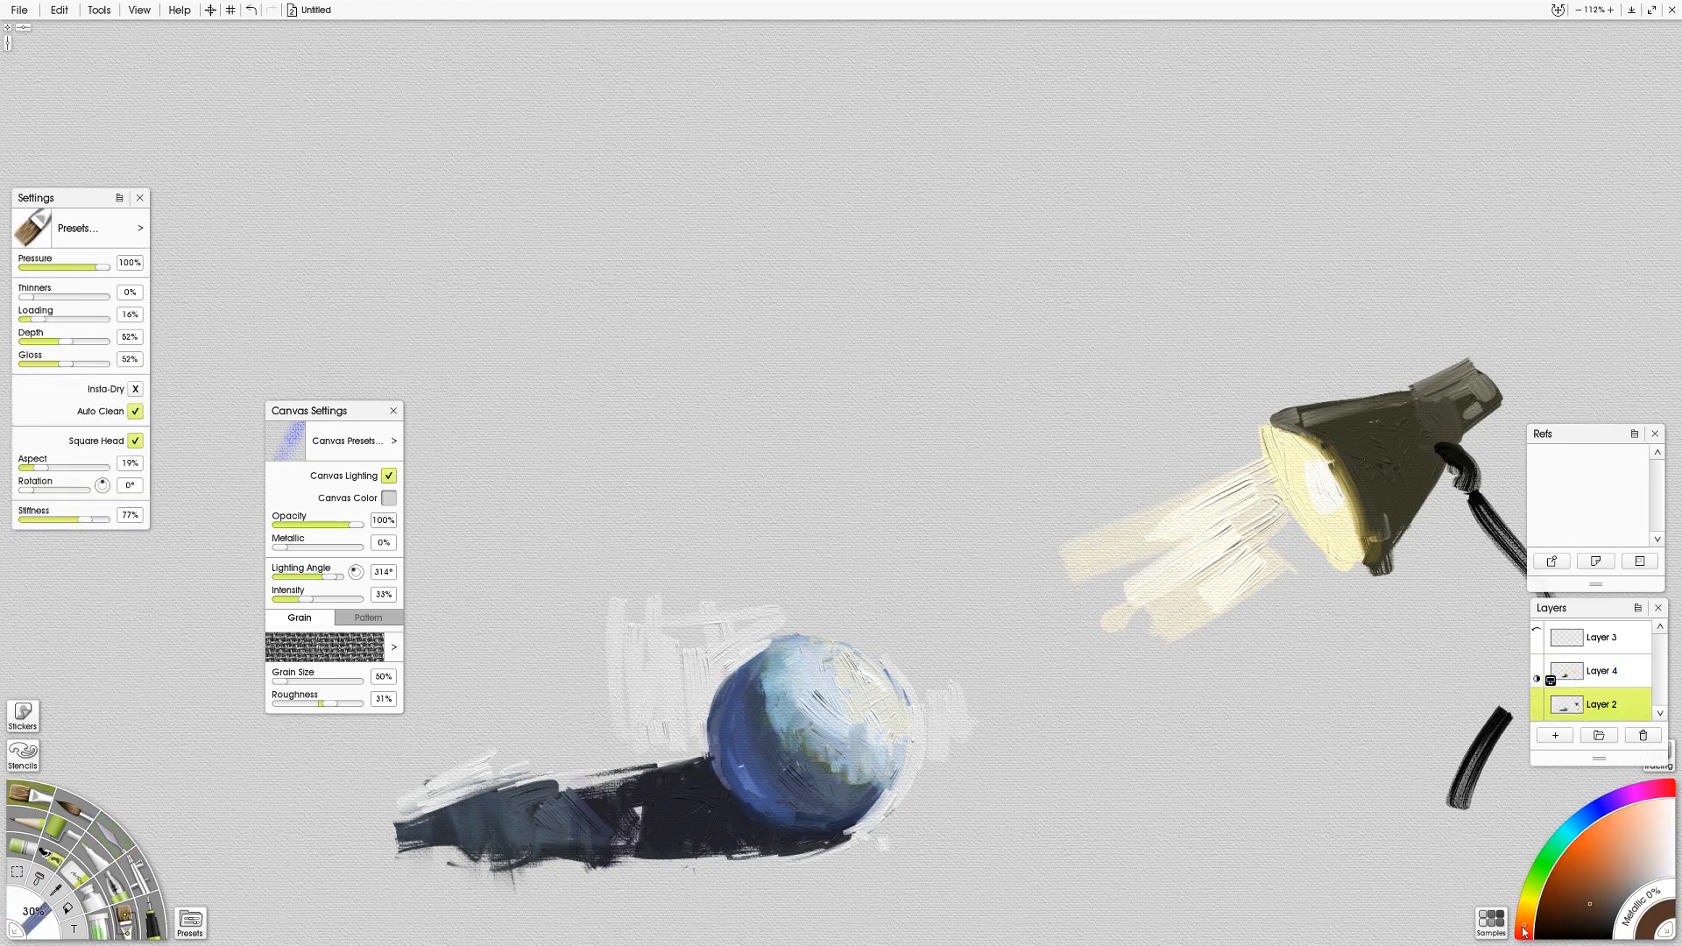
- Create Layer 5 and paint orange accents at the sphere's base and rightward
left_click(1554, 735)
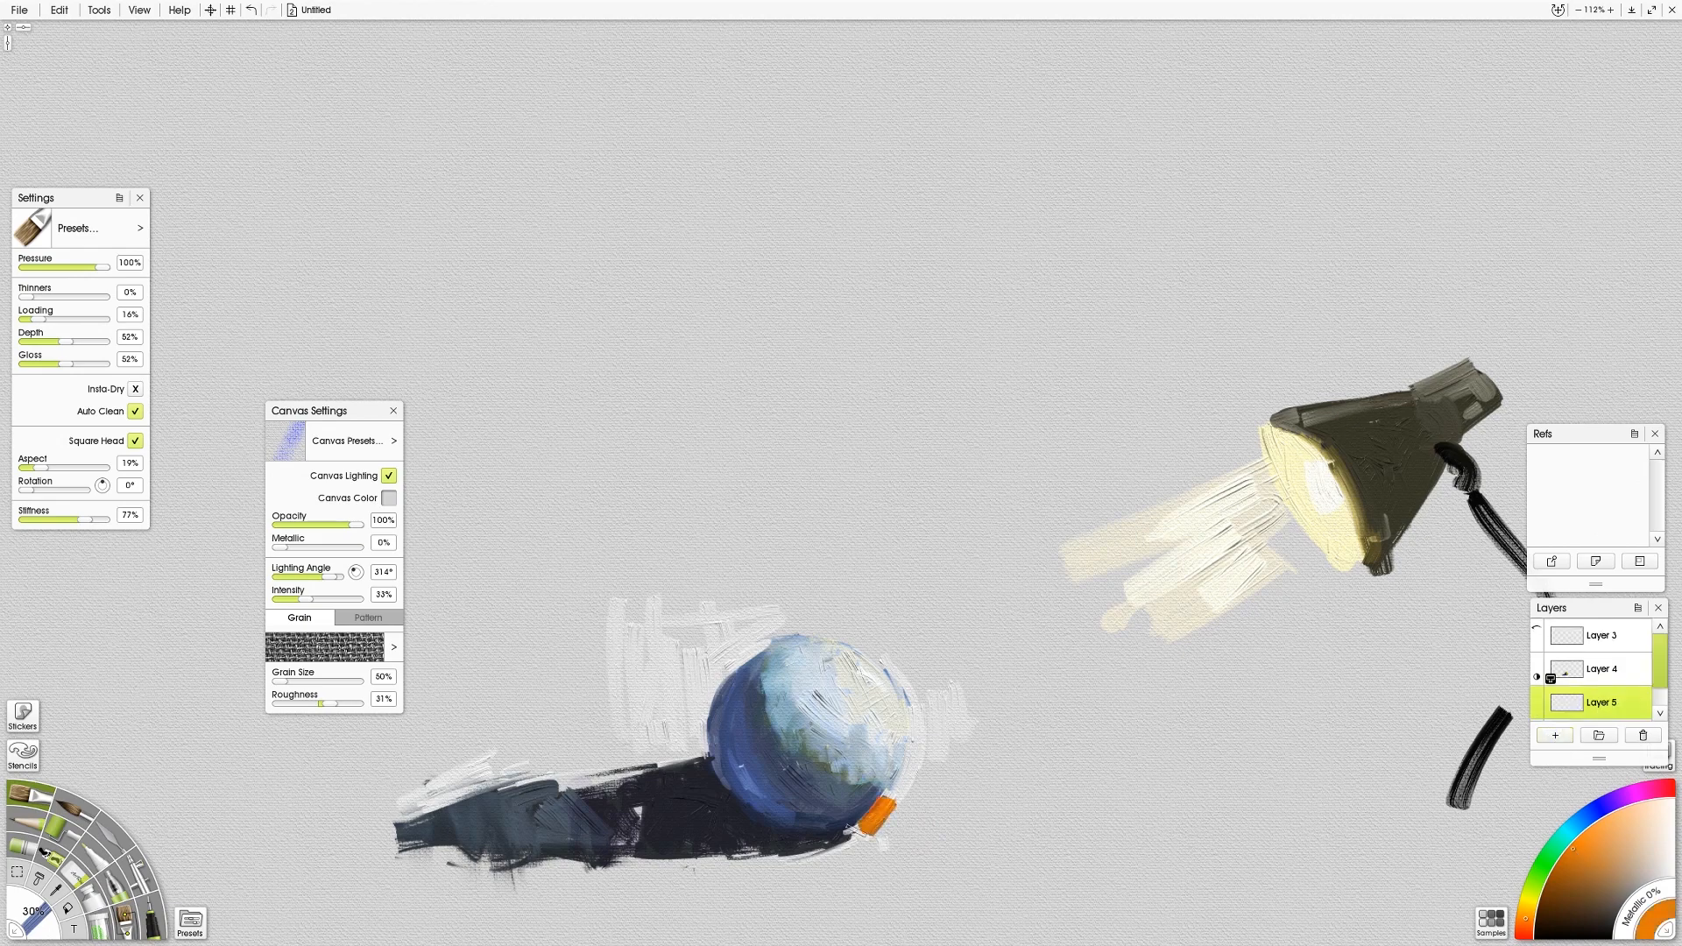
left_click_drag(869, 805, 933, 837)
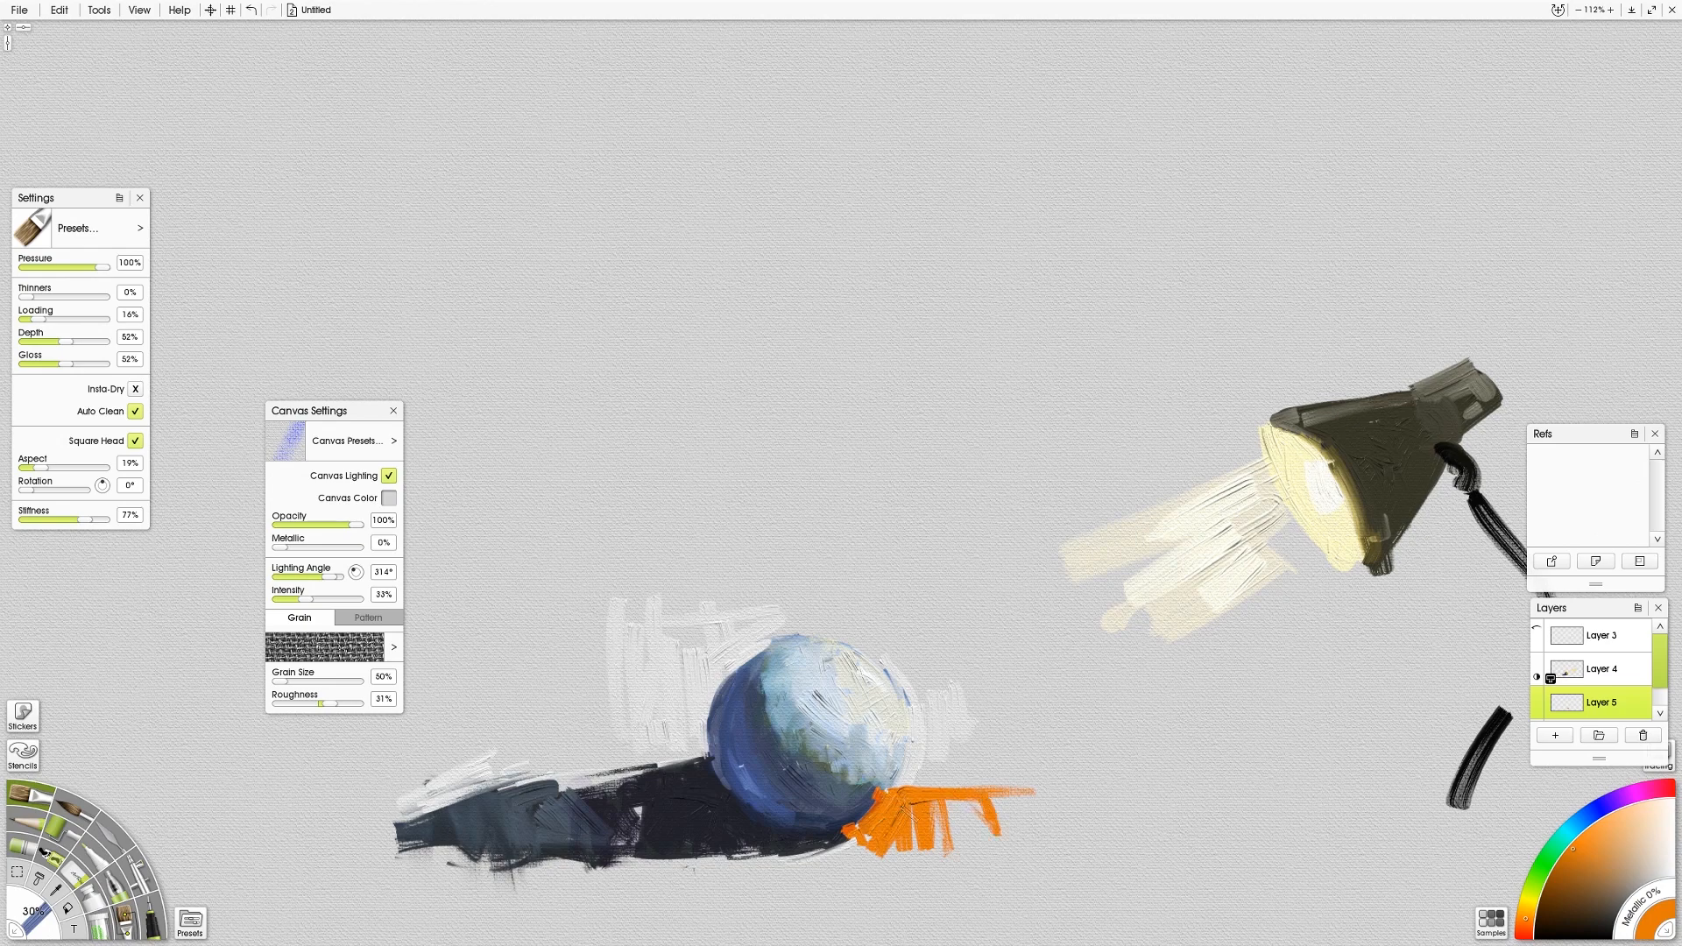
left_click_drag(891, 815, 955, 869)
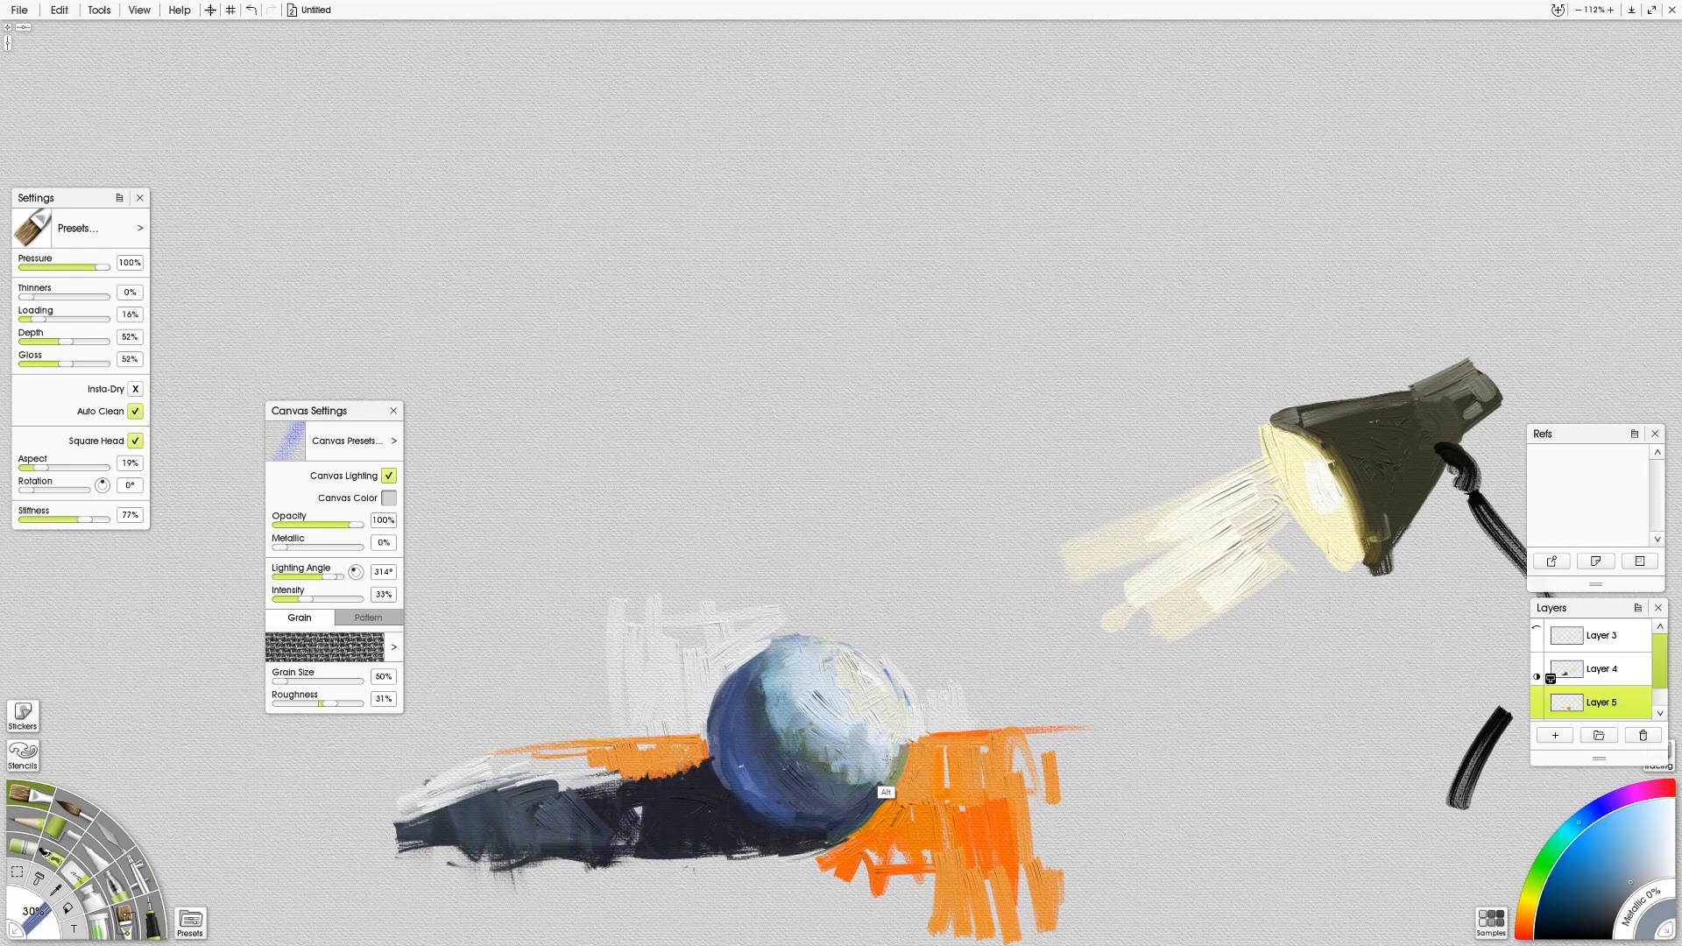
mouse_move(940, 741)
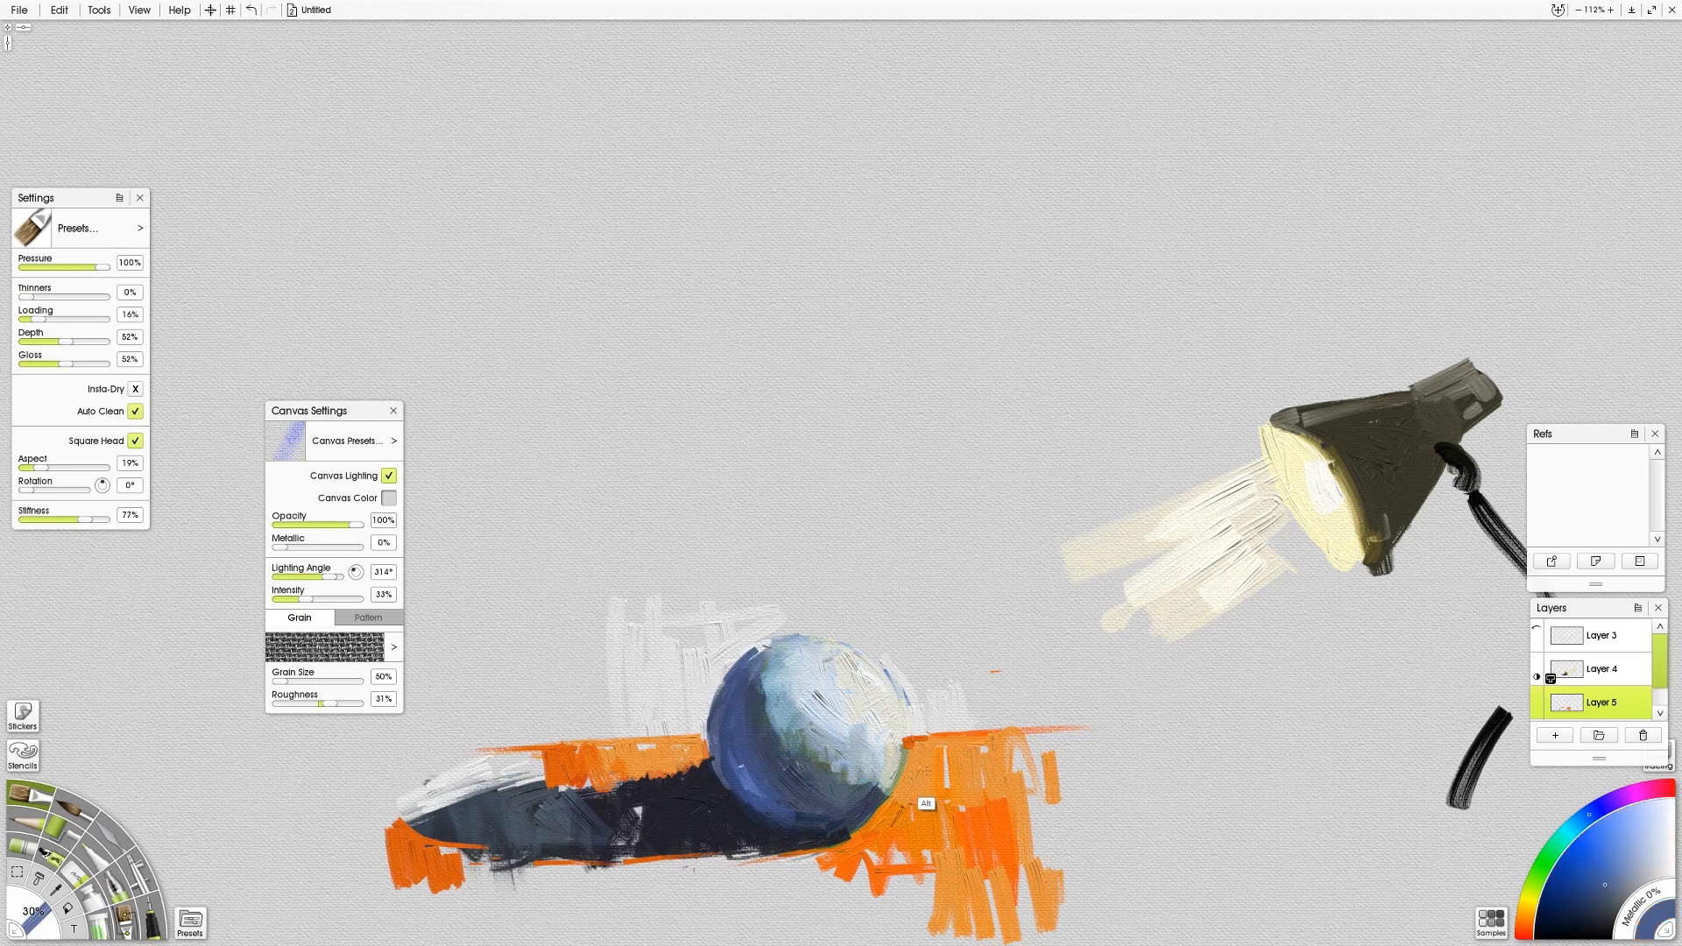
- Select Layer 4 in the Layers panel and merge Layer 3 down
left_click(1600, 669)
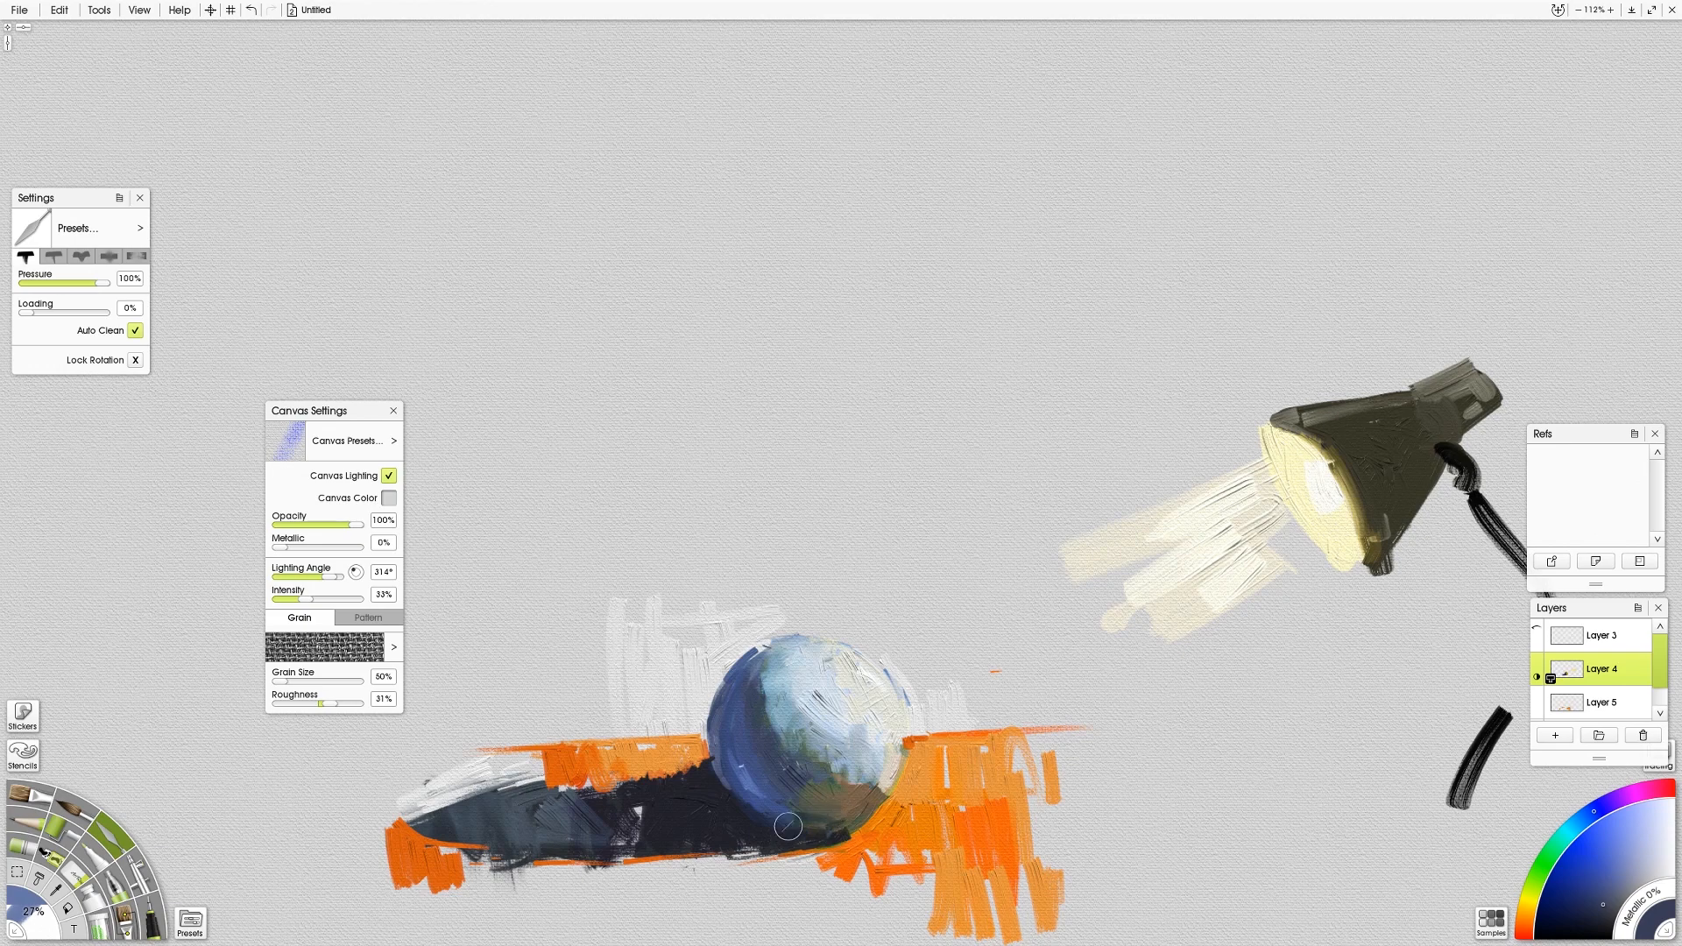
mouse_move(596, 694)
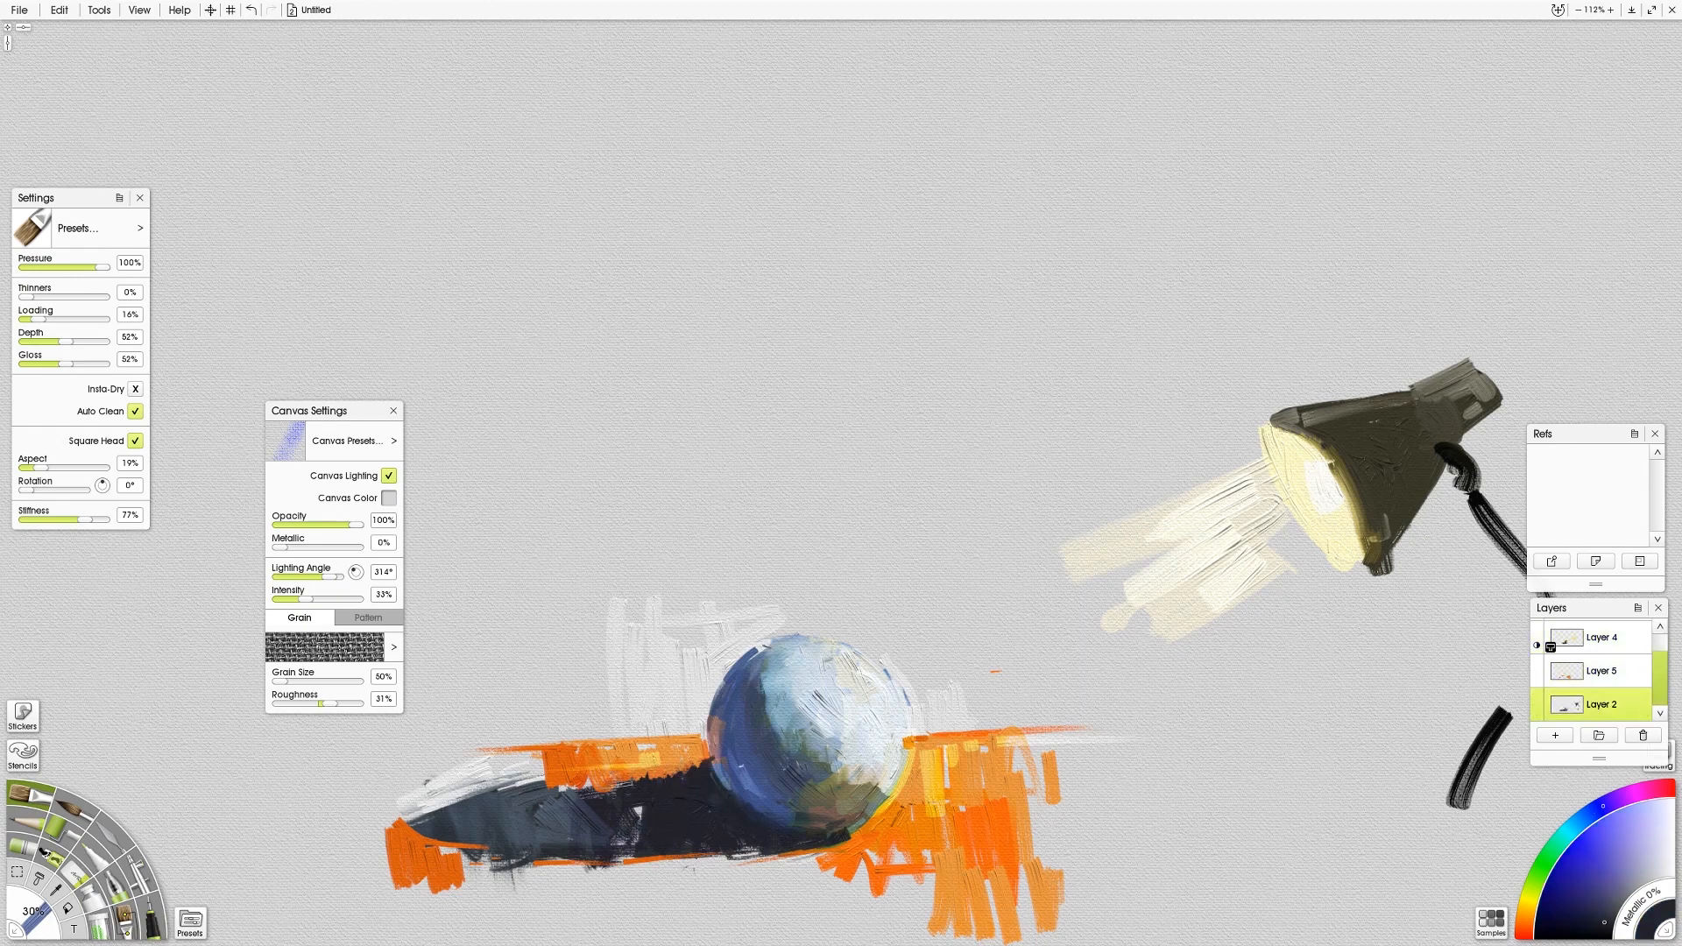
left_click(1600, 671)
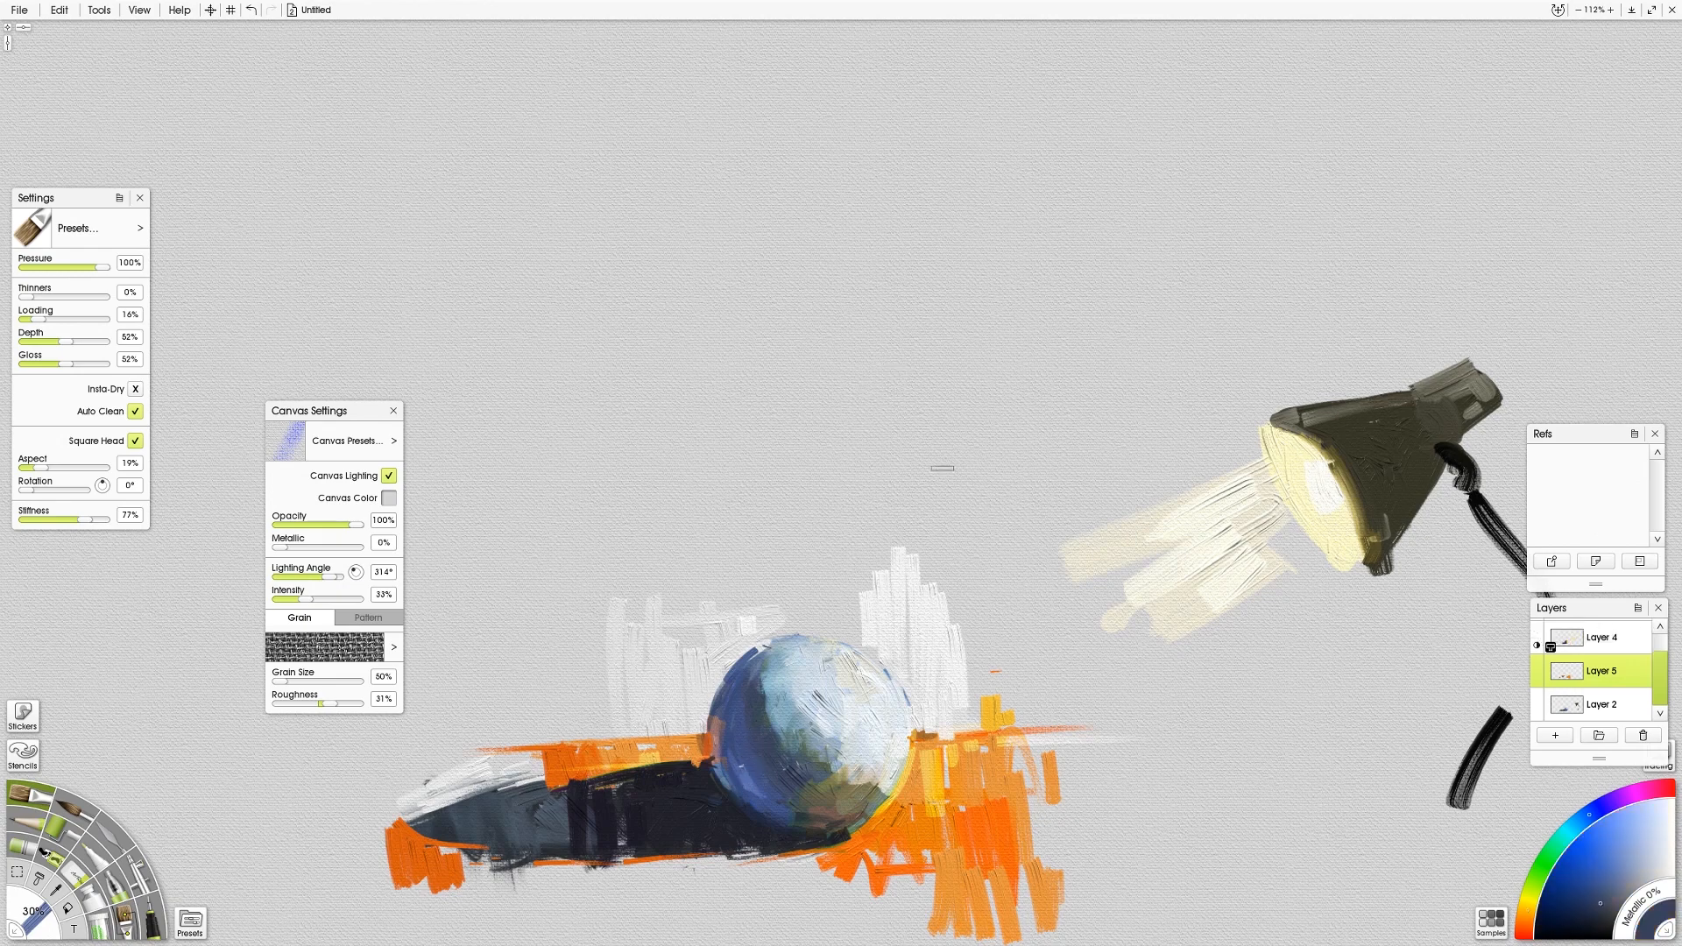
- Hide Layer 5 with its visibility eye in the Layers panel
left_click(1601, 704)
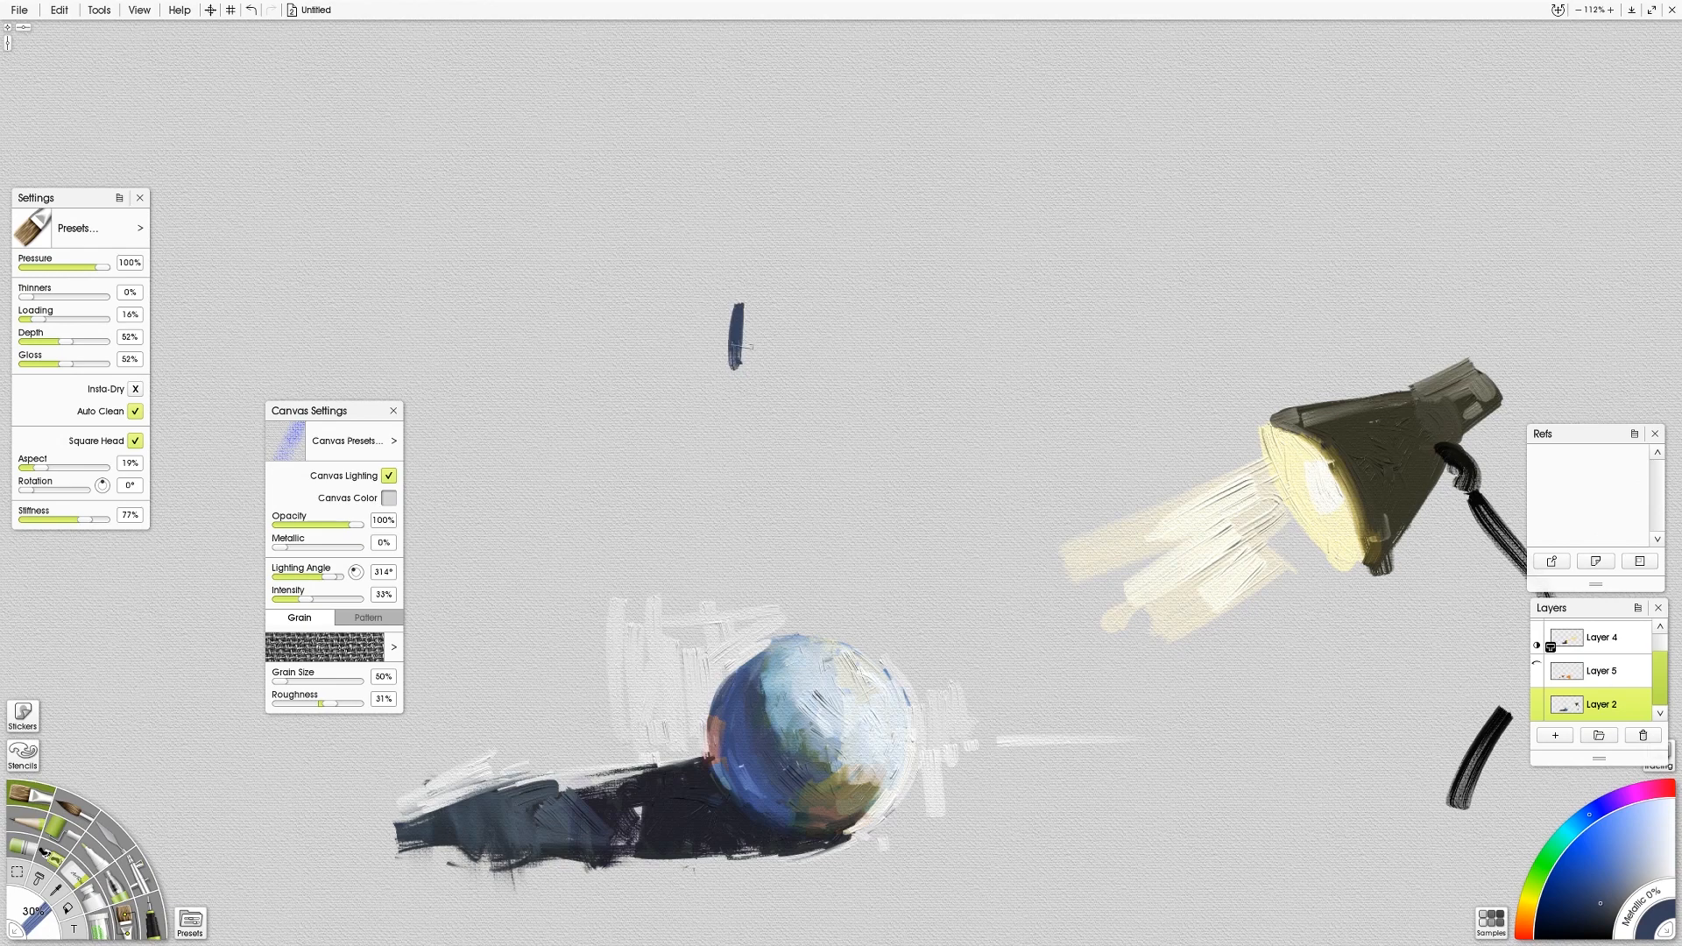
- Paint blue face strokes and the top of the head, then refine nose shading
left_click_drag(735, 322, 837, 344)
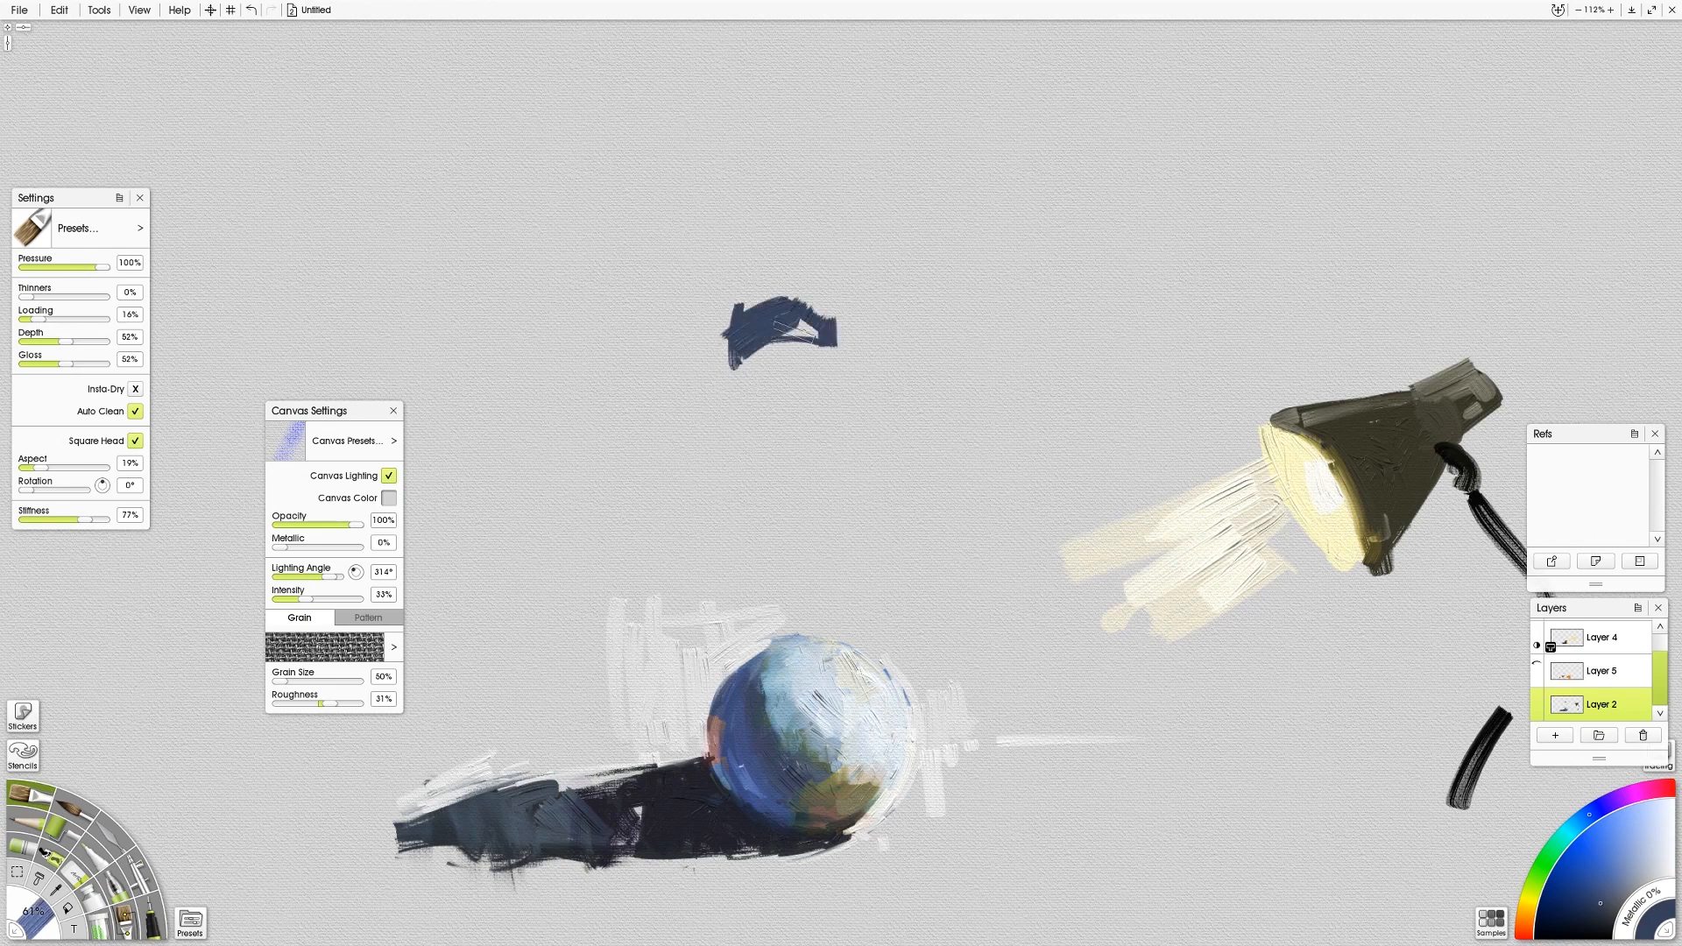
left_click_drag(902, 327, 1014, 343)
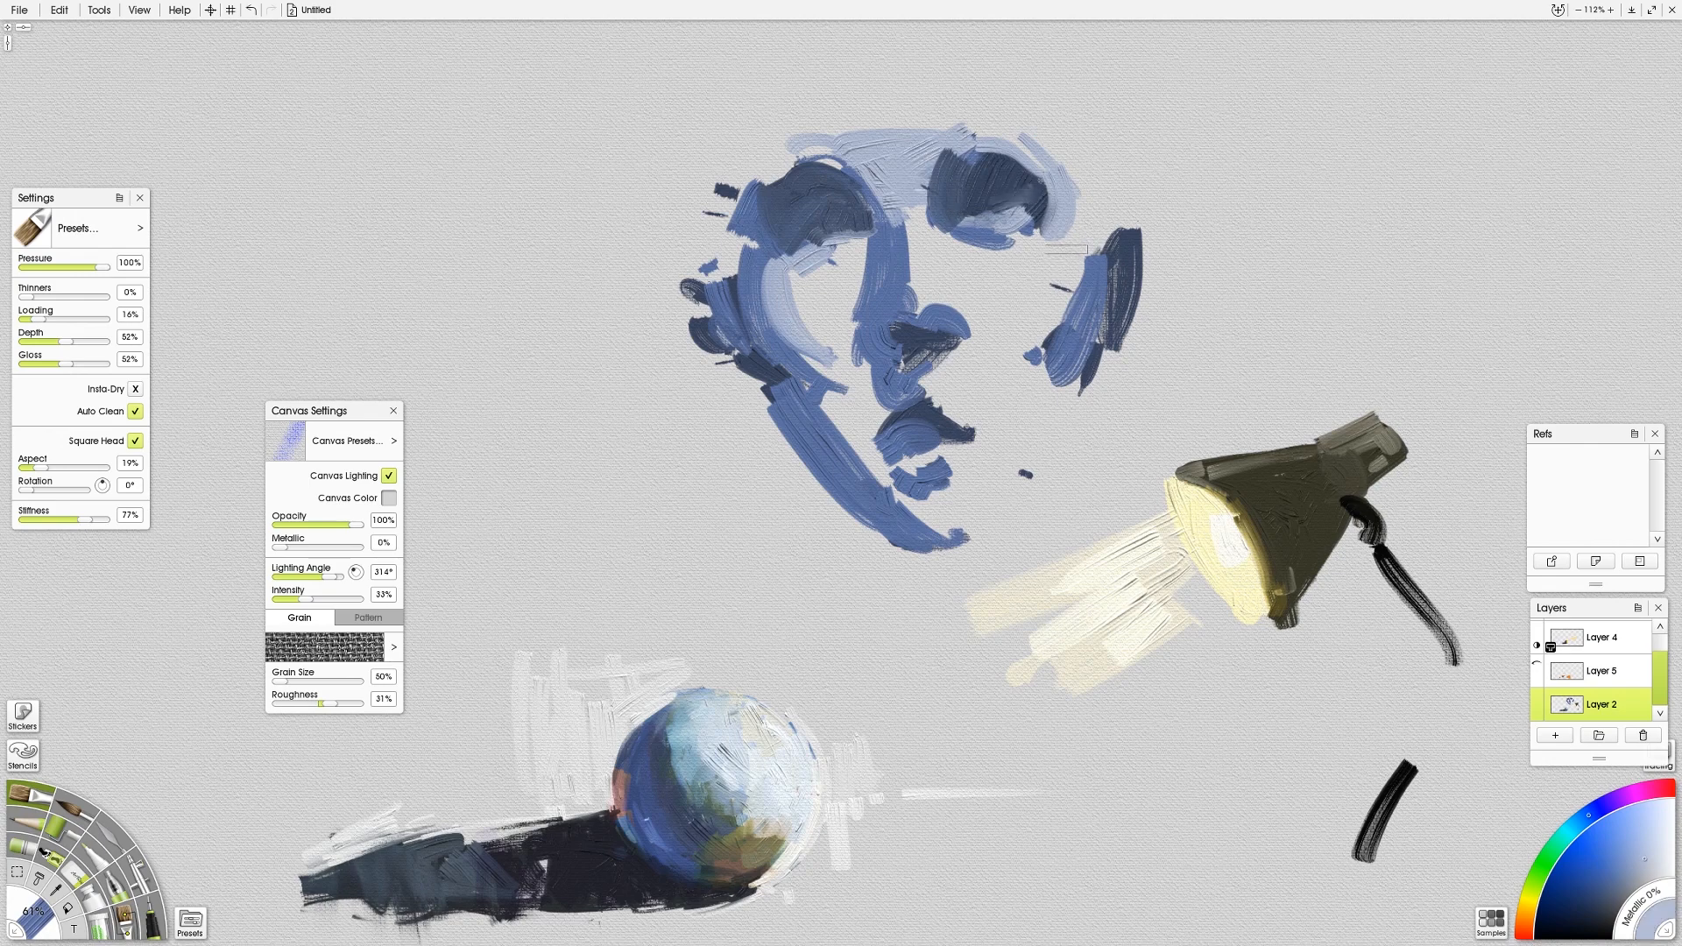
left_click_drag(1030, 225, 1127, 301)
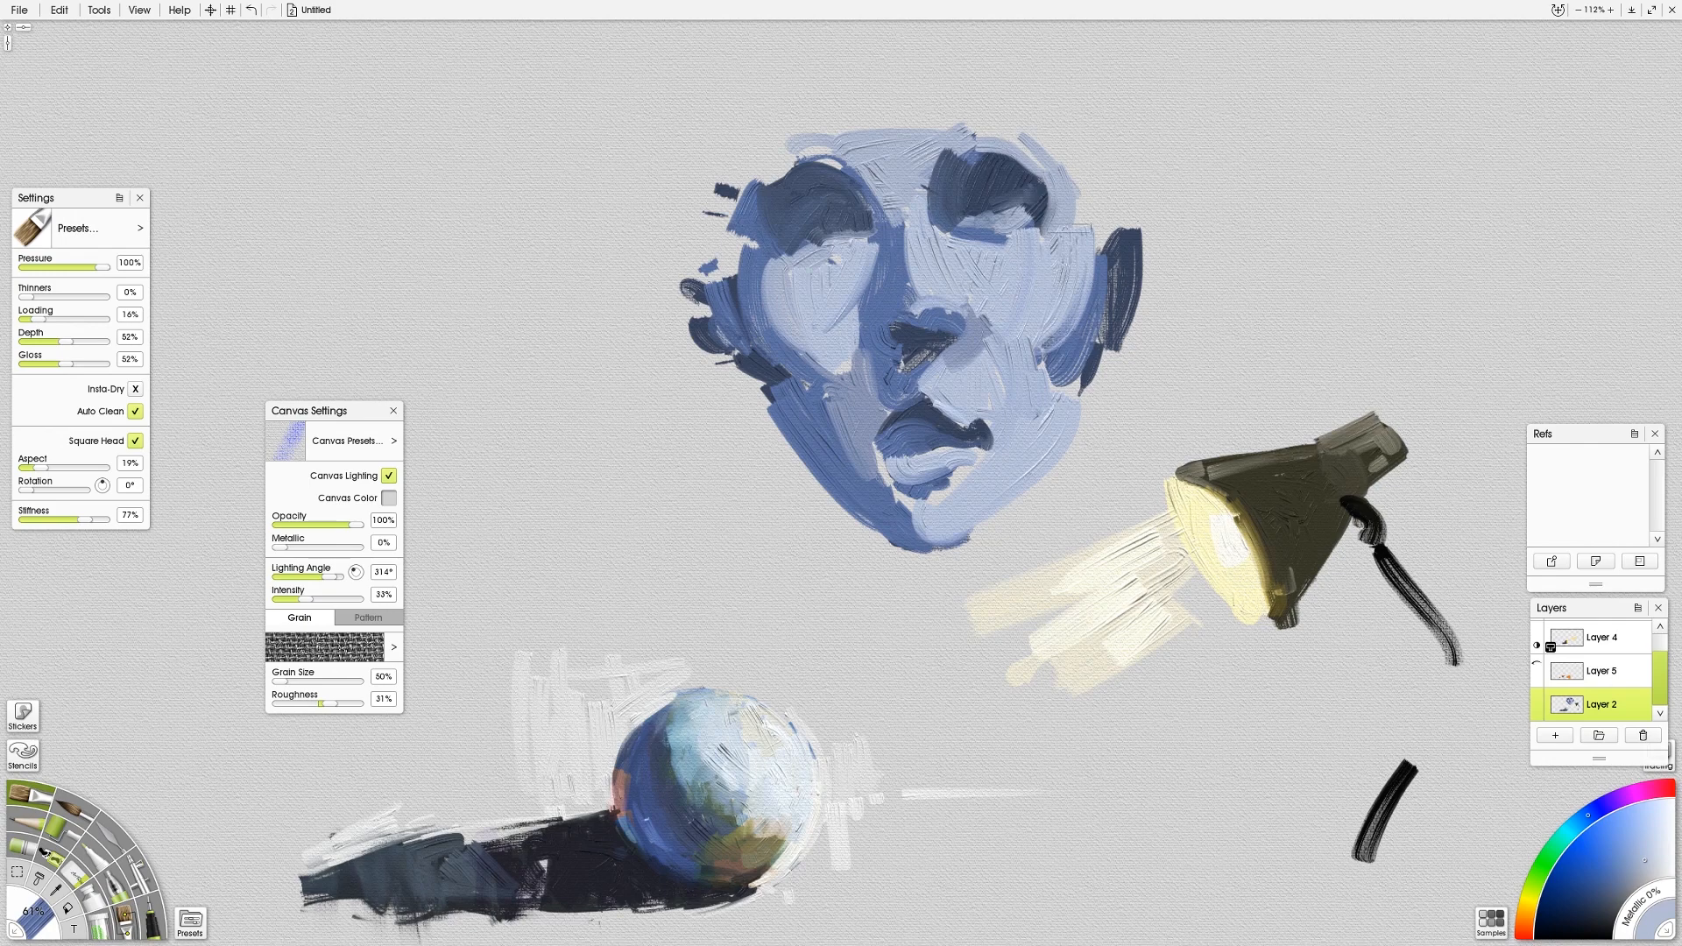
left_click_drag(901, 53, 1052, 76)
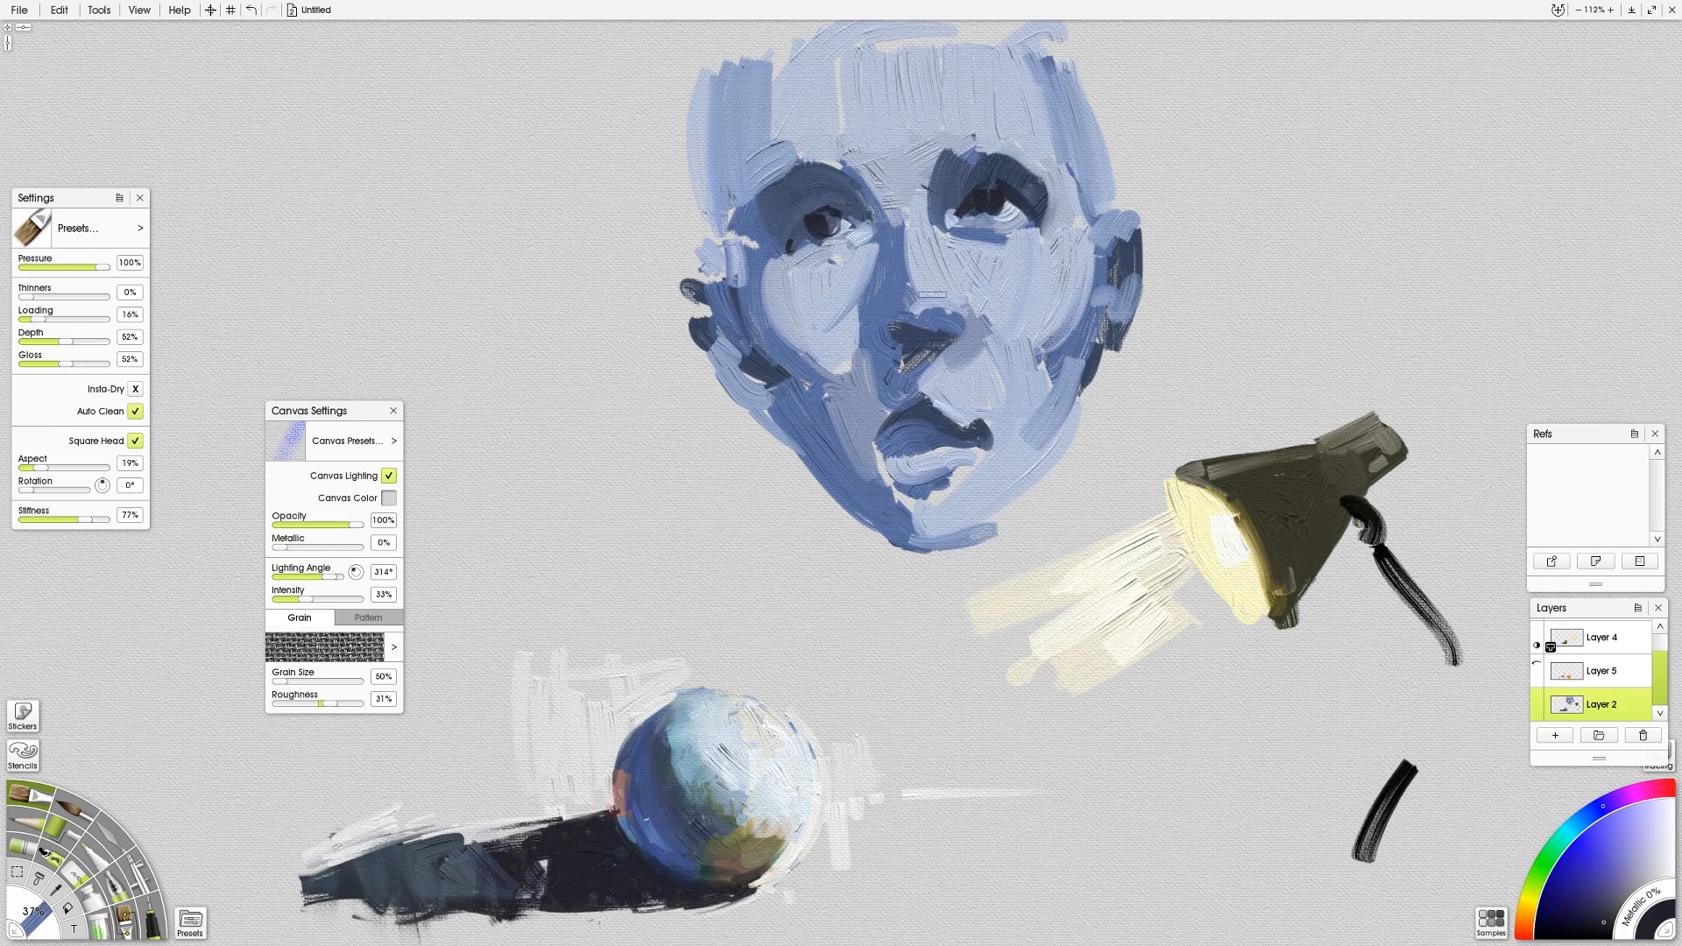
left_click_drag(901, 322, 906, 370)
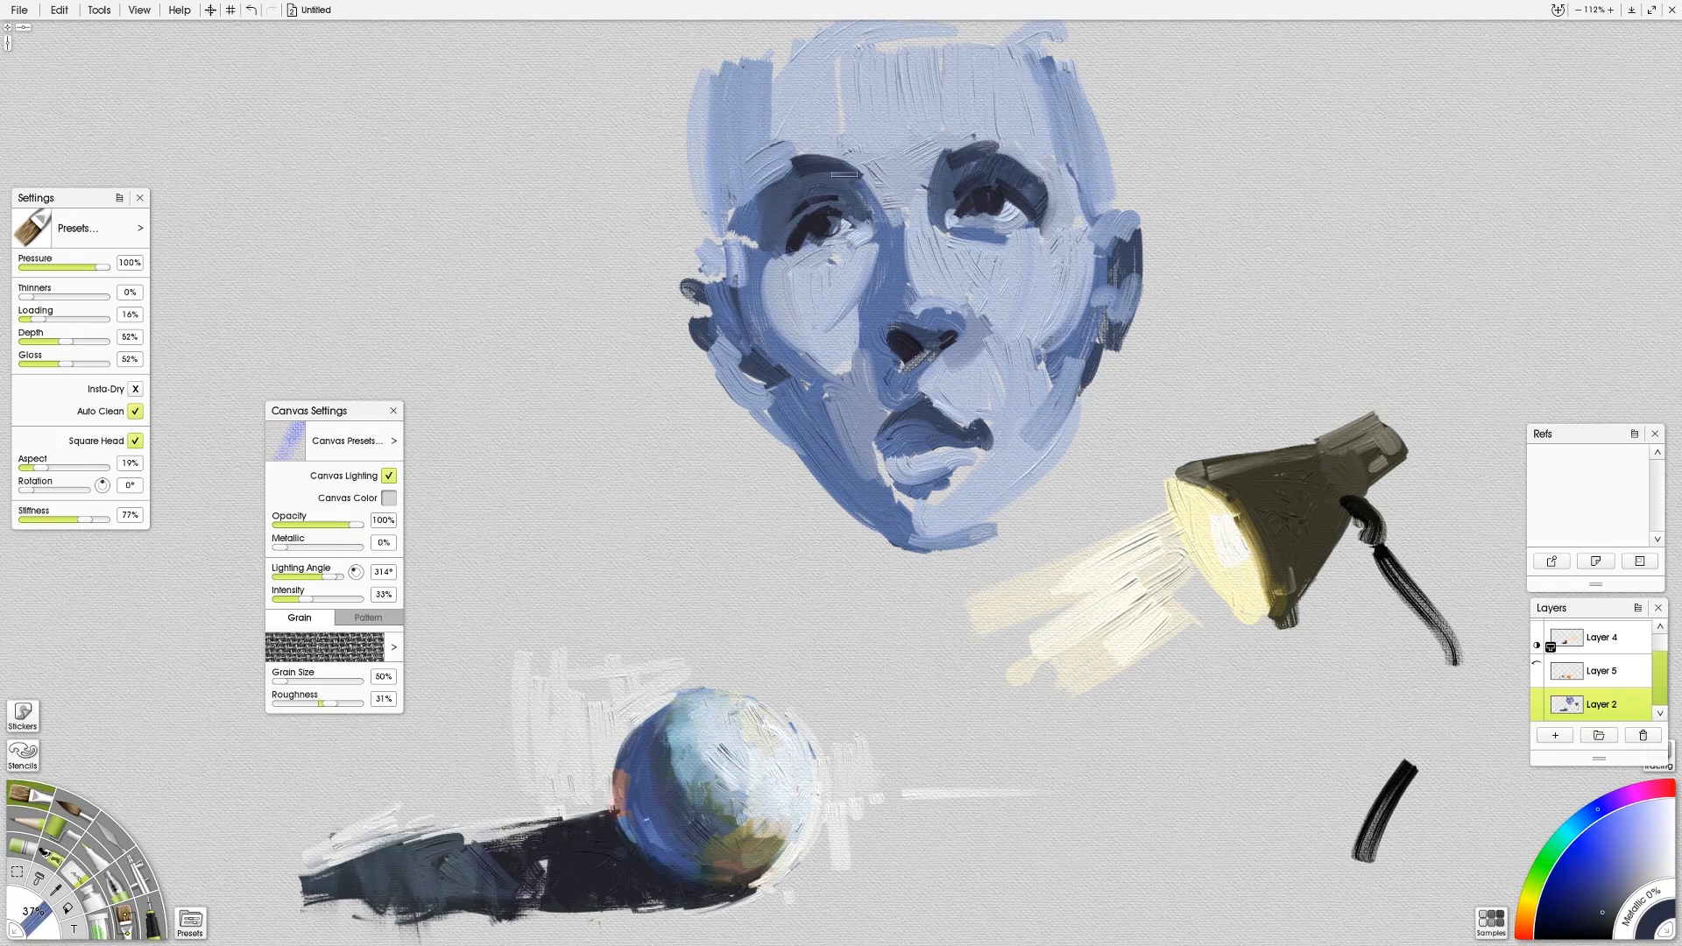
left_click(900, 353)
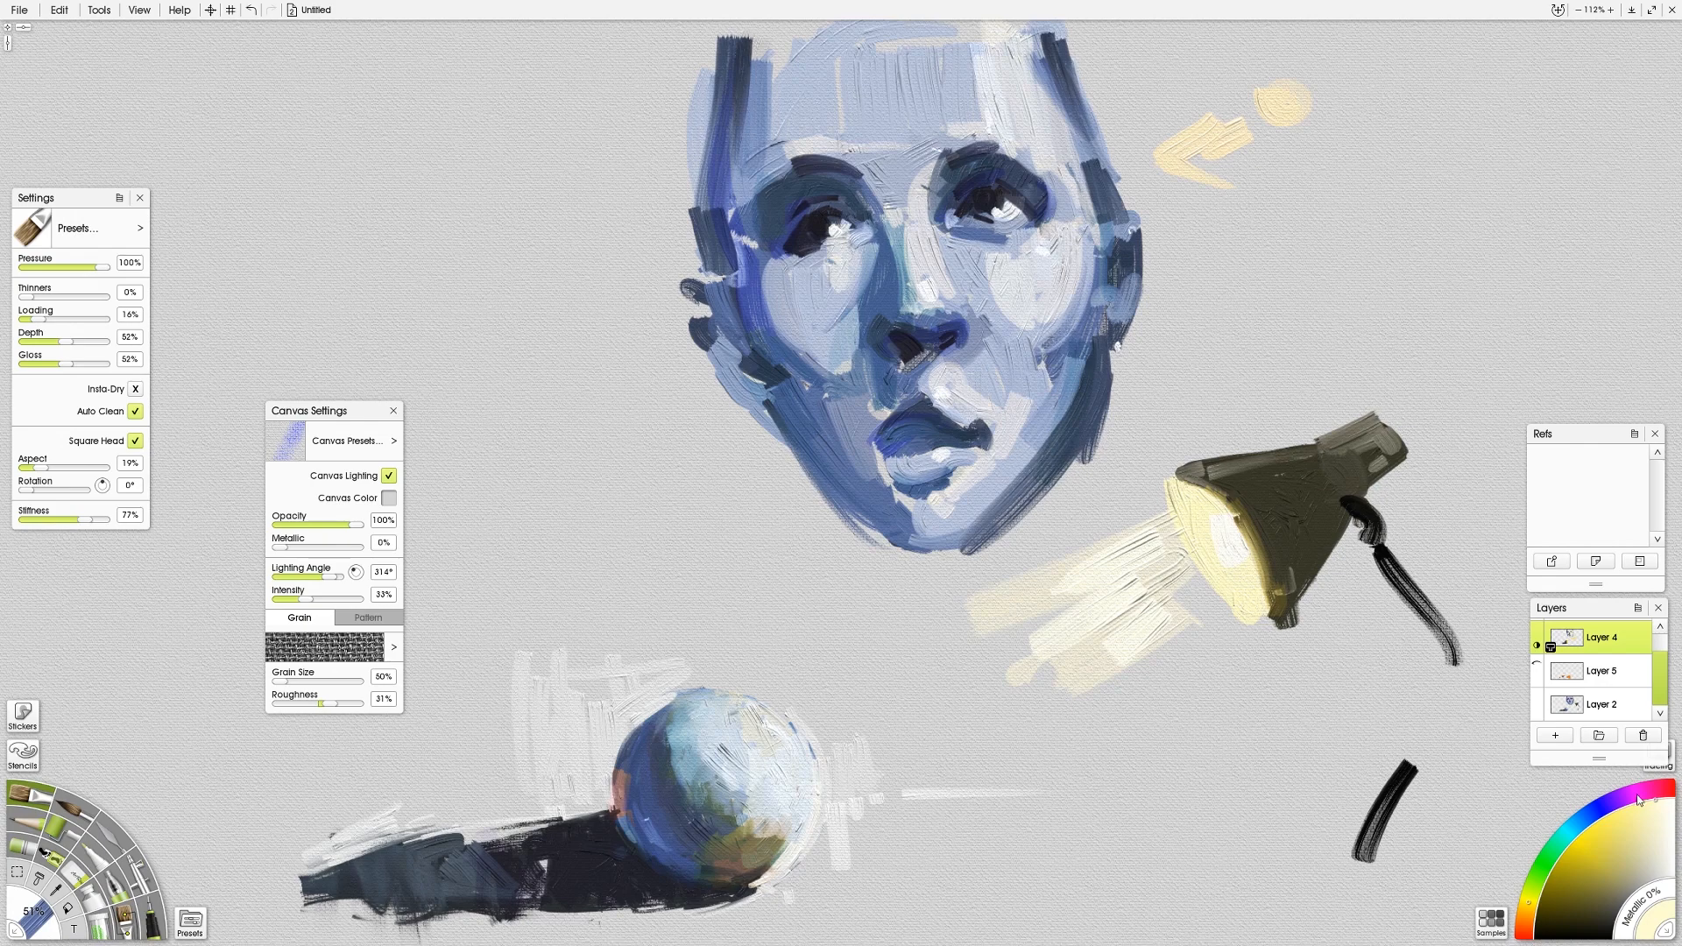
- Pick an orange paint colour for the accent strokes
left_click(1600, 670)
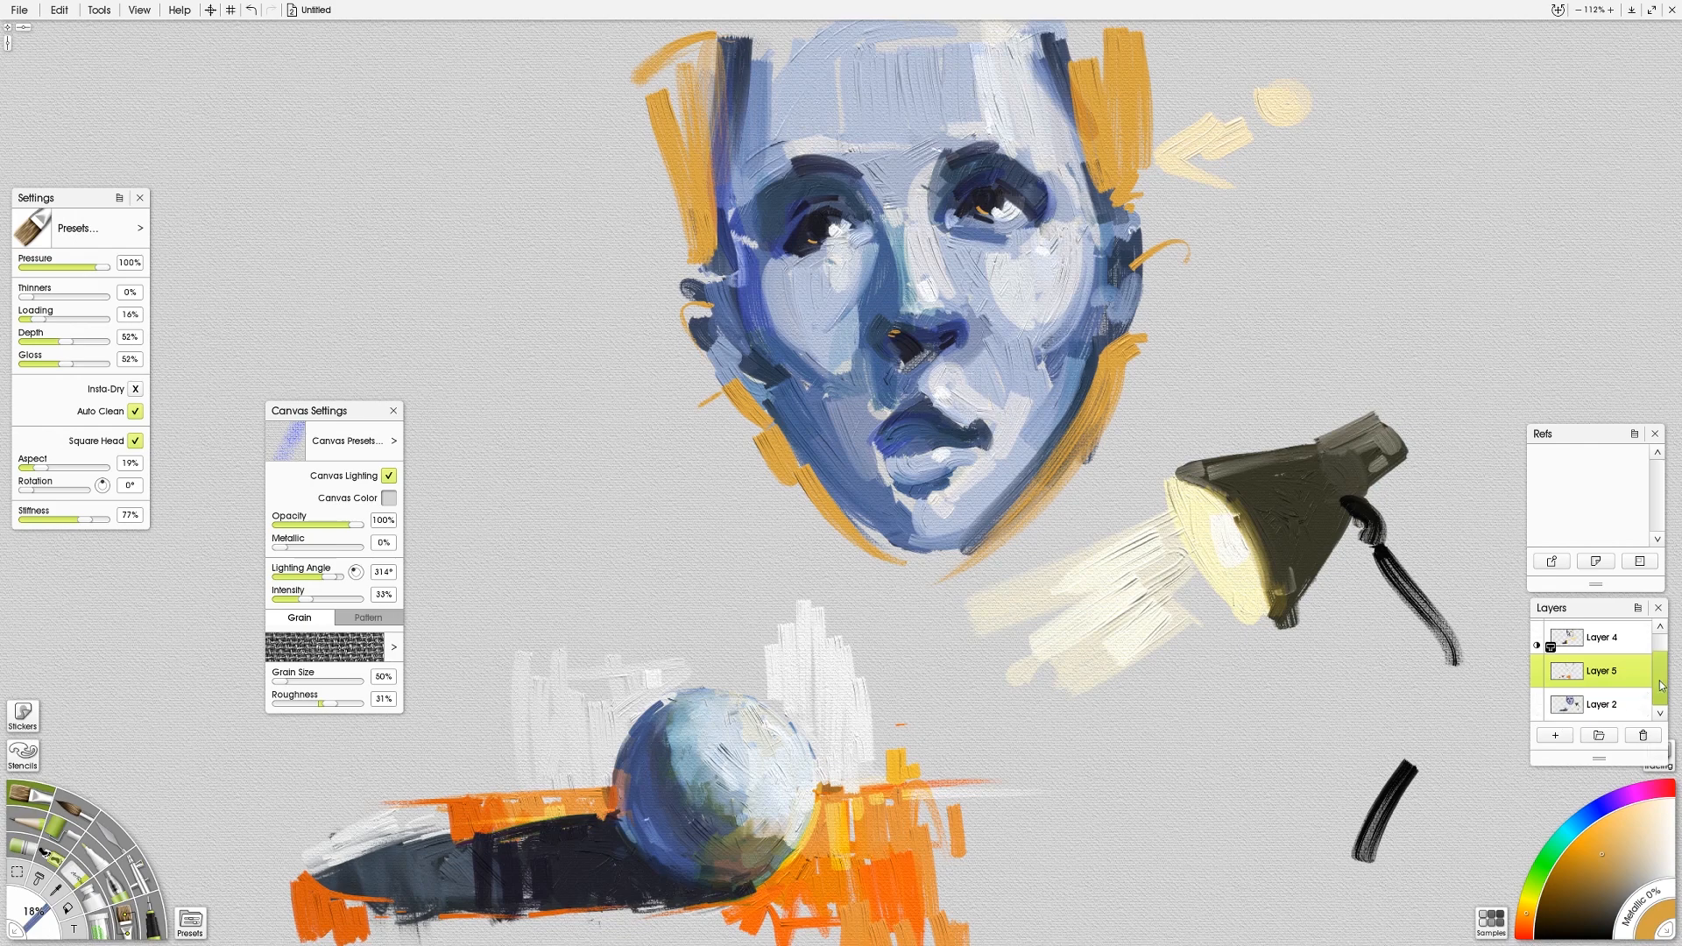
- Merge the accent layer down into the layer below and open the Edit menu
right_click(1601, 670)
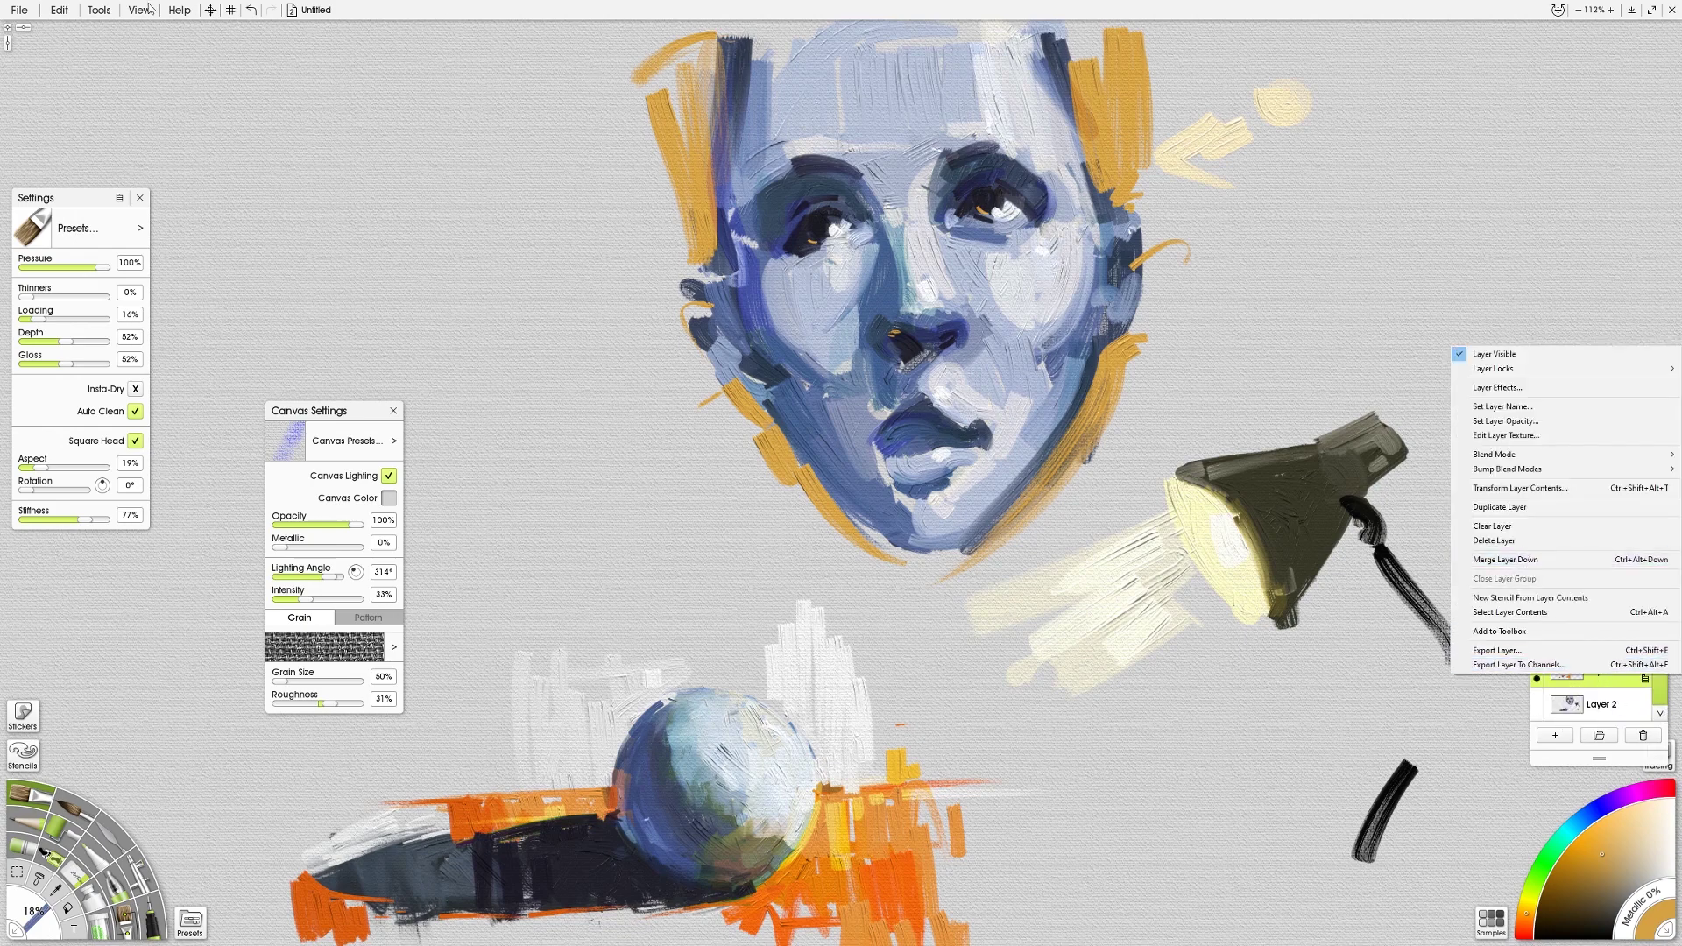
left_click(101, 11)
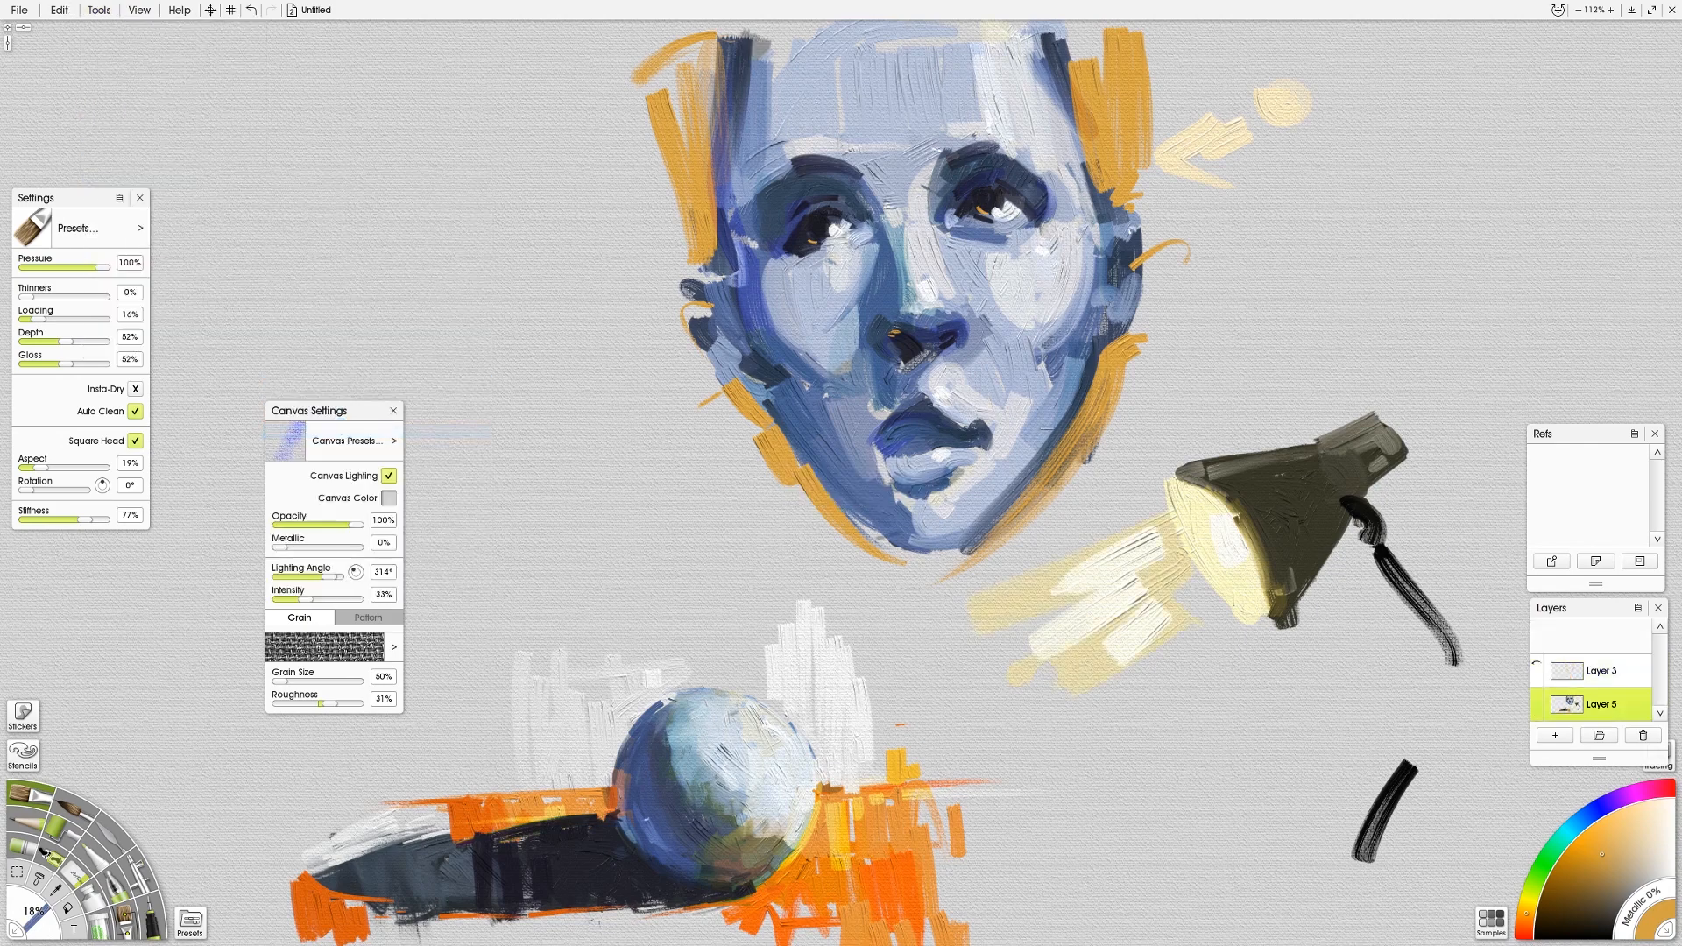
mouse_move(1537, 668)
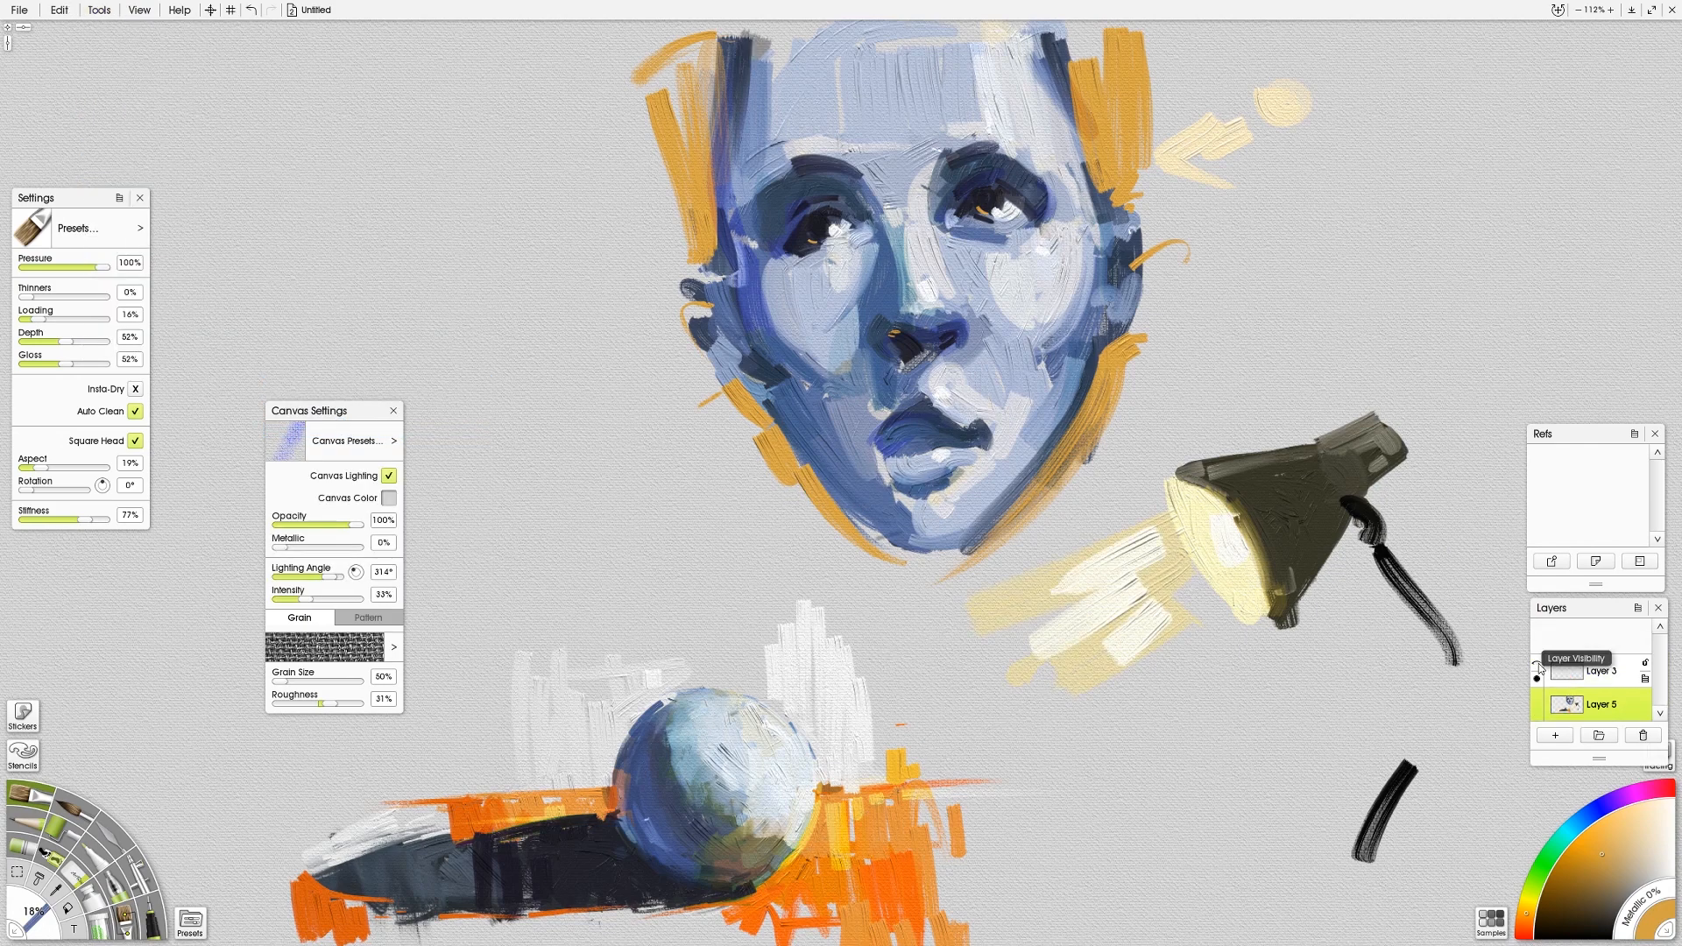
left_click(55, 14)
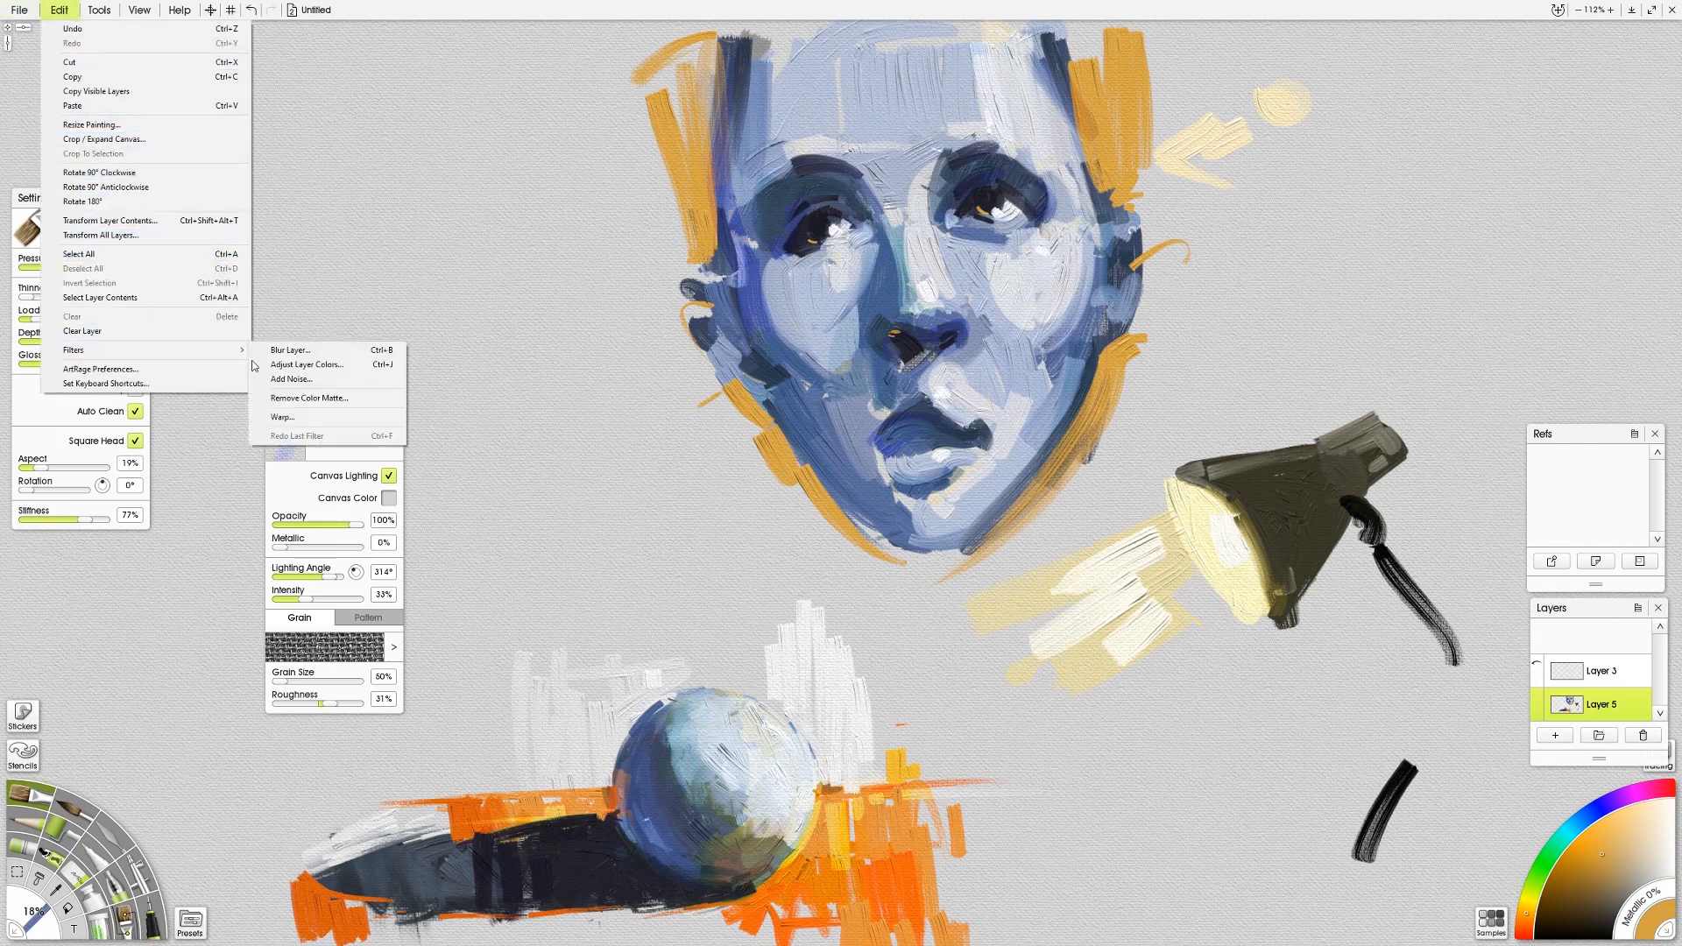
left_click(282, 417)
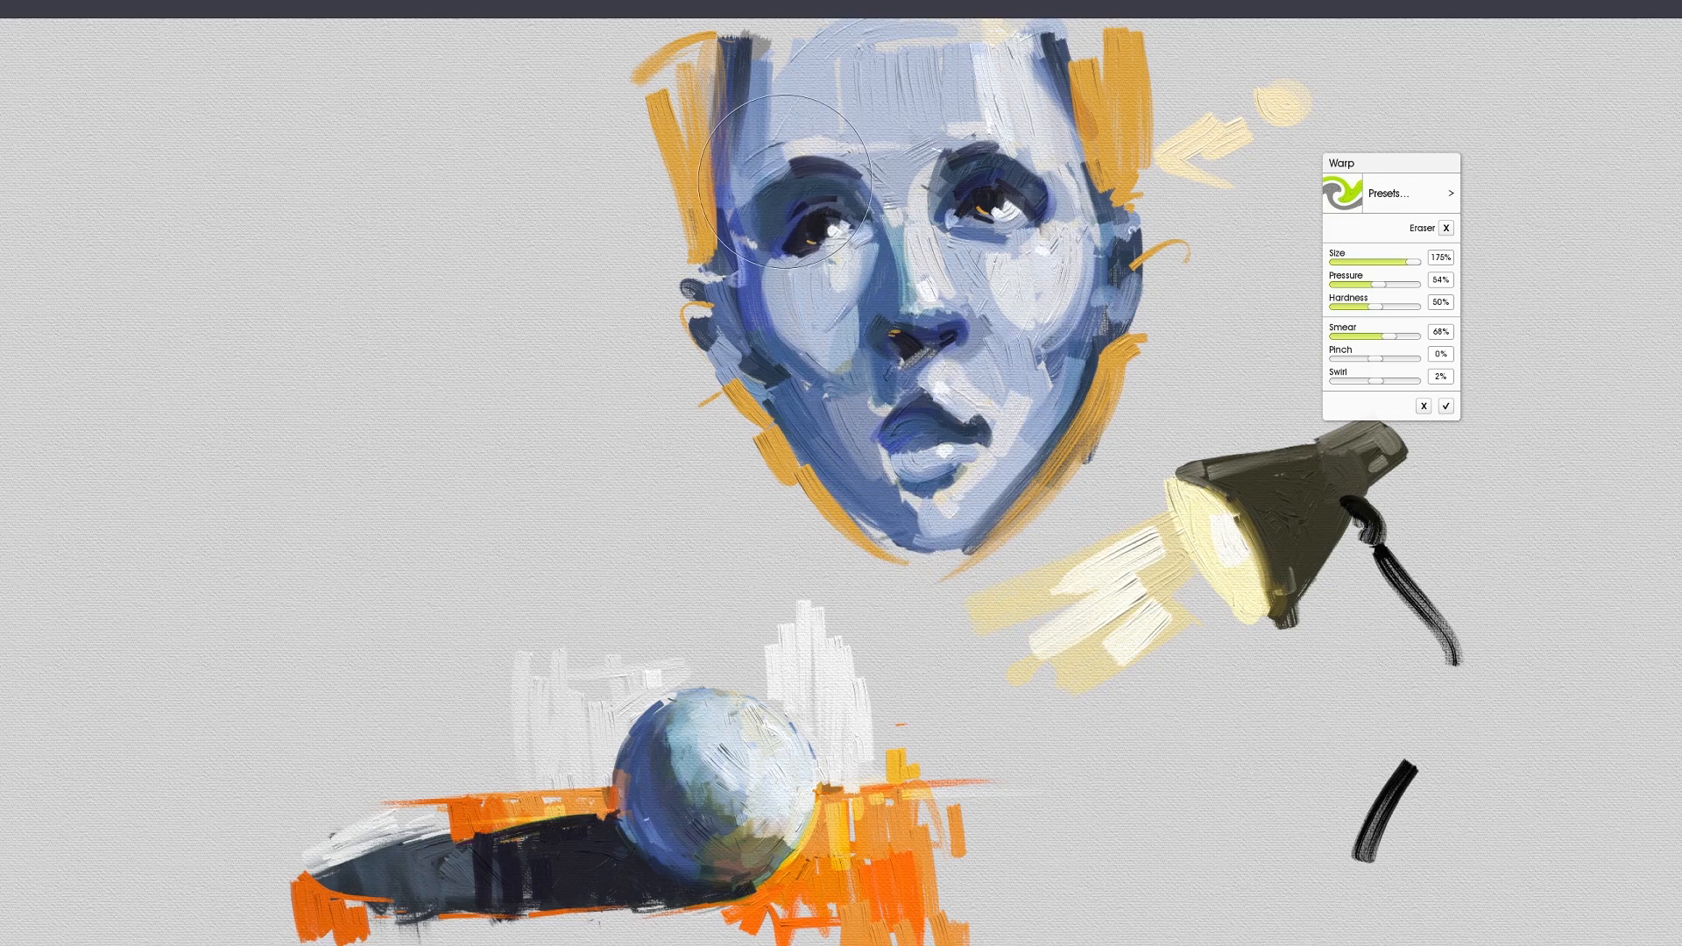
left_click_drag(772, 192, 859, 343)
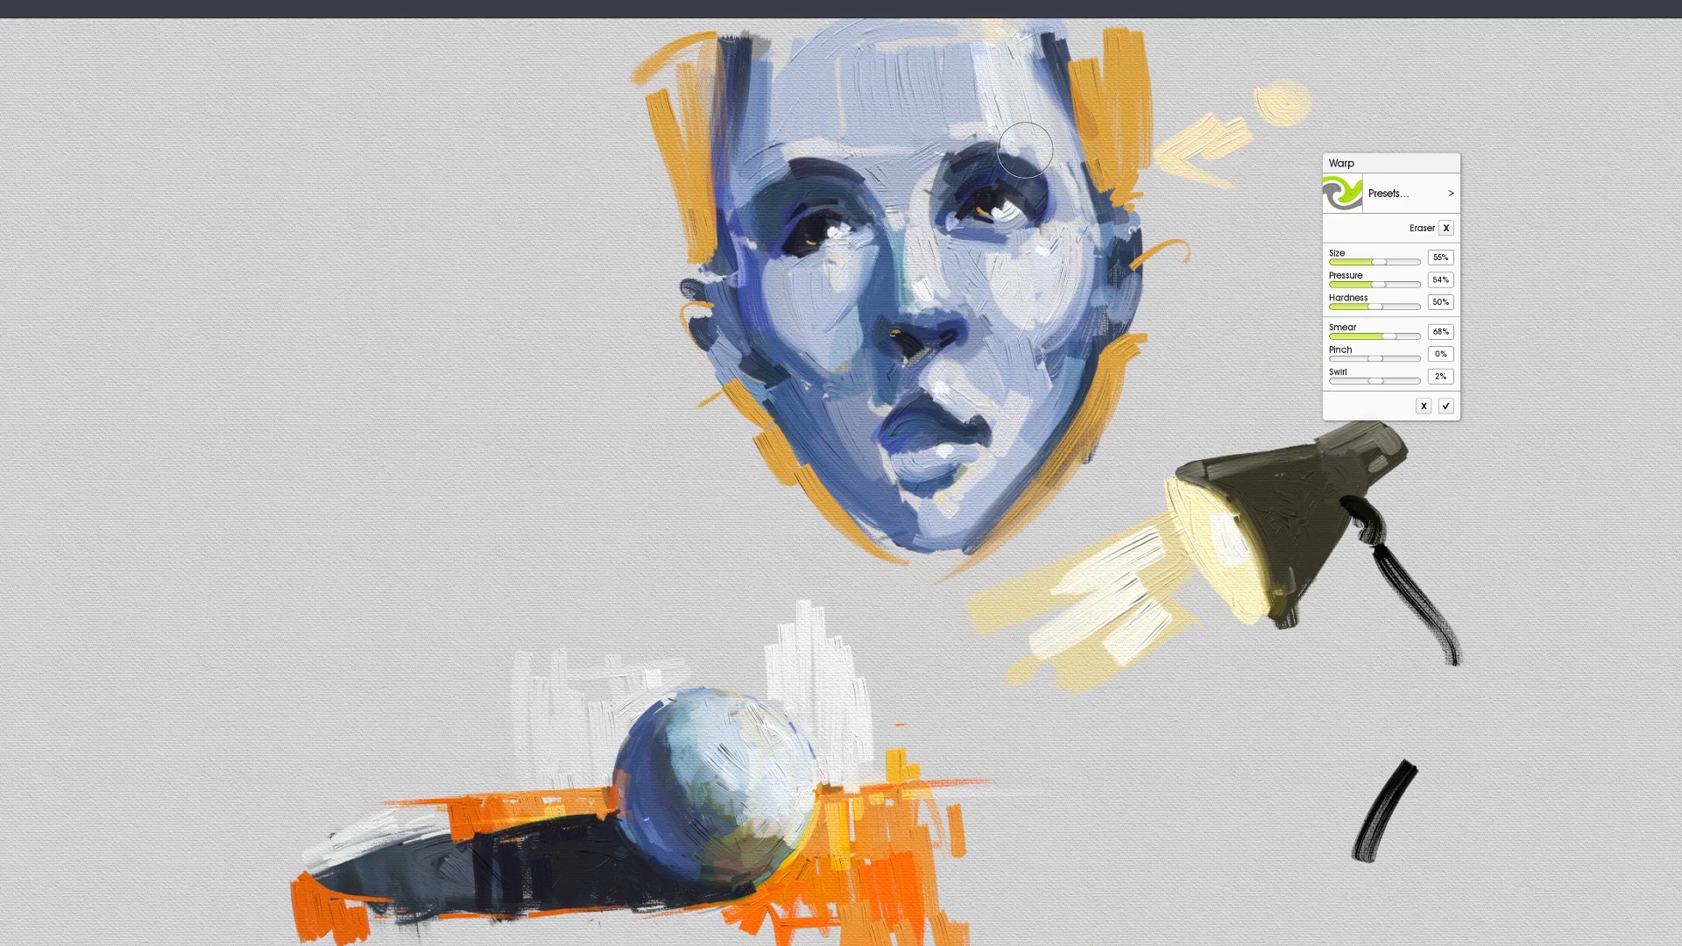
left_click_drag(1024, 144, 928, 542)
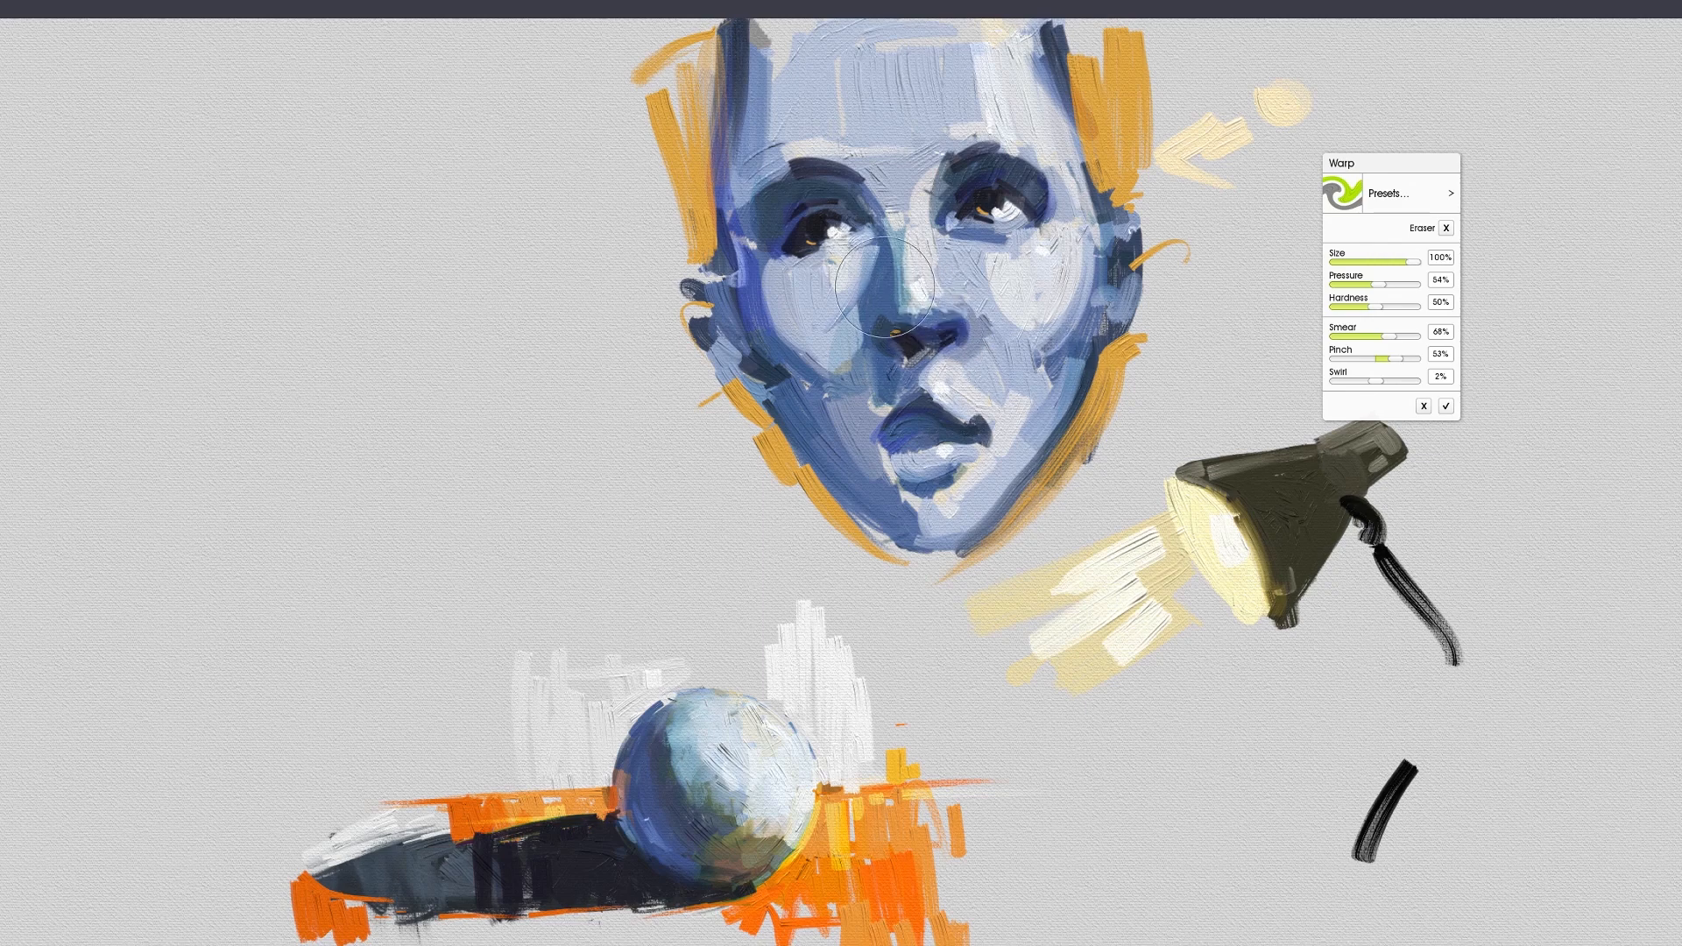
left_click_drag(847, 290, 1008, 483)
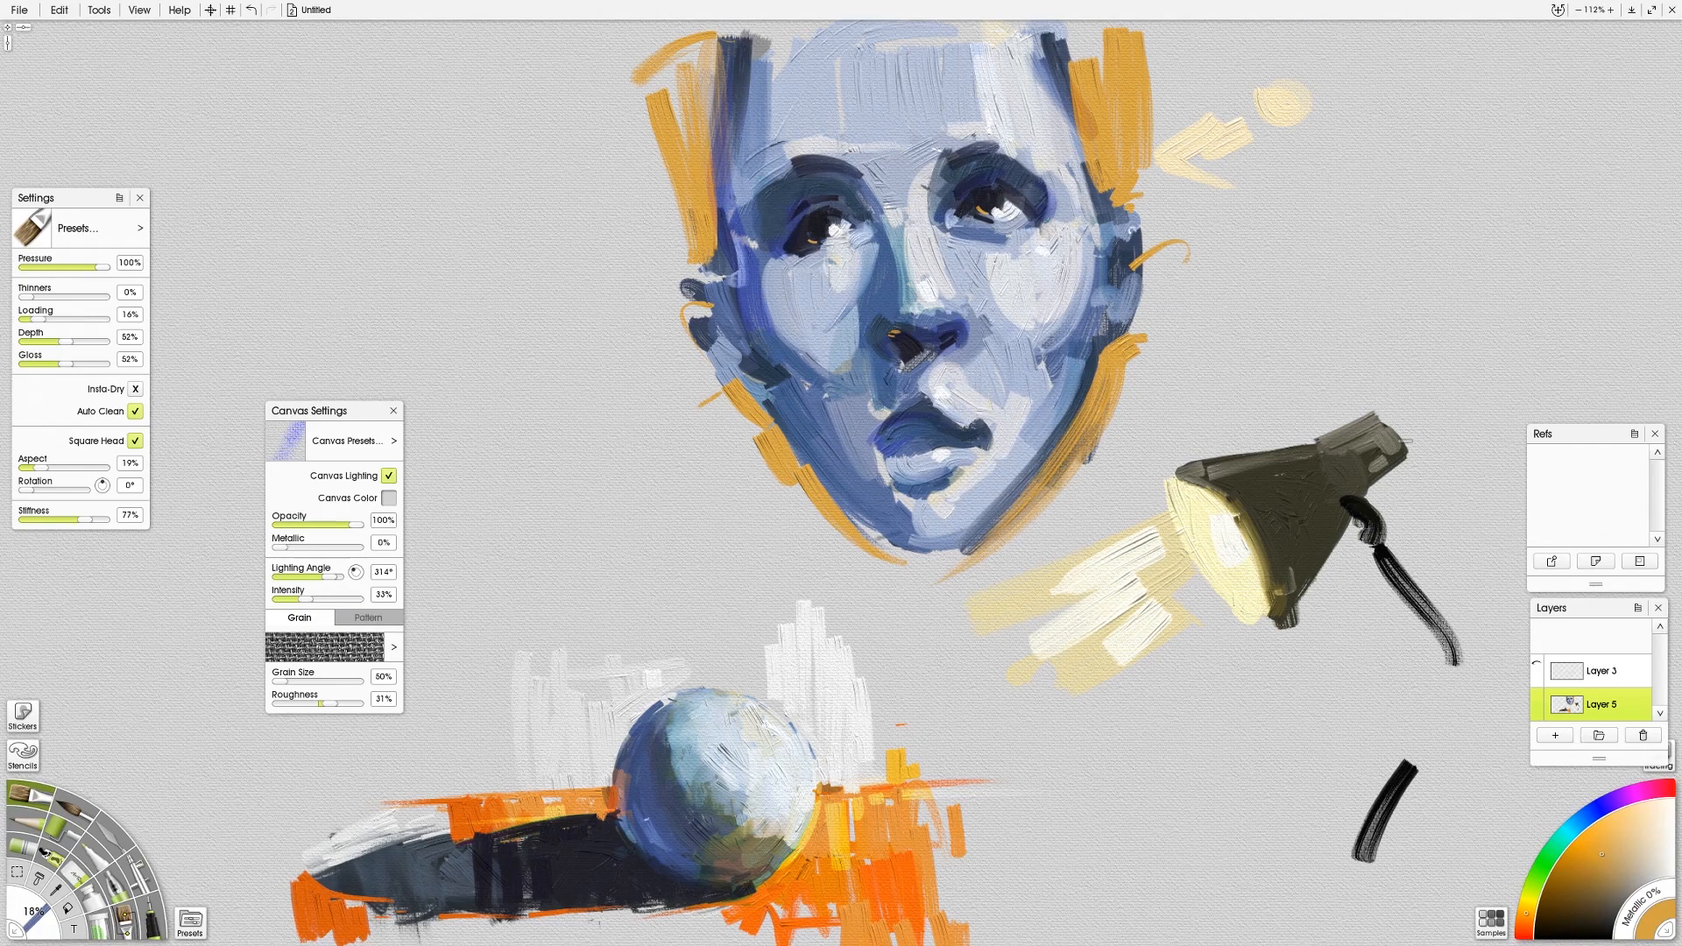
- In Adjust Layer Colors, preview hue shifts toward green, purple and cyan accents
left_click(55, 12)
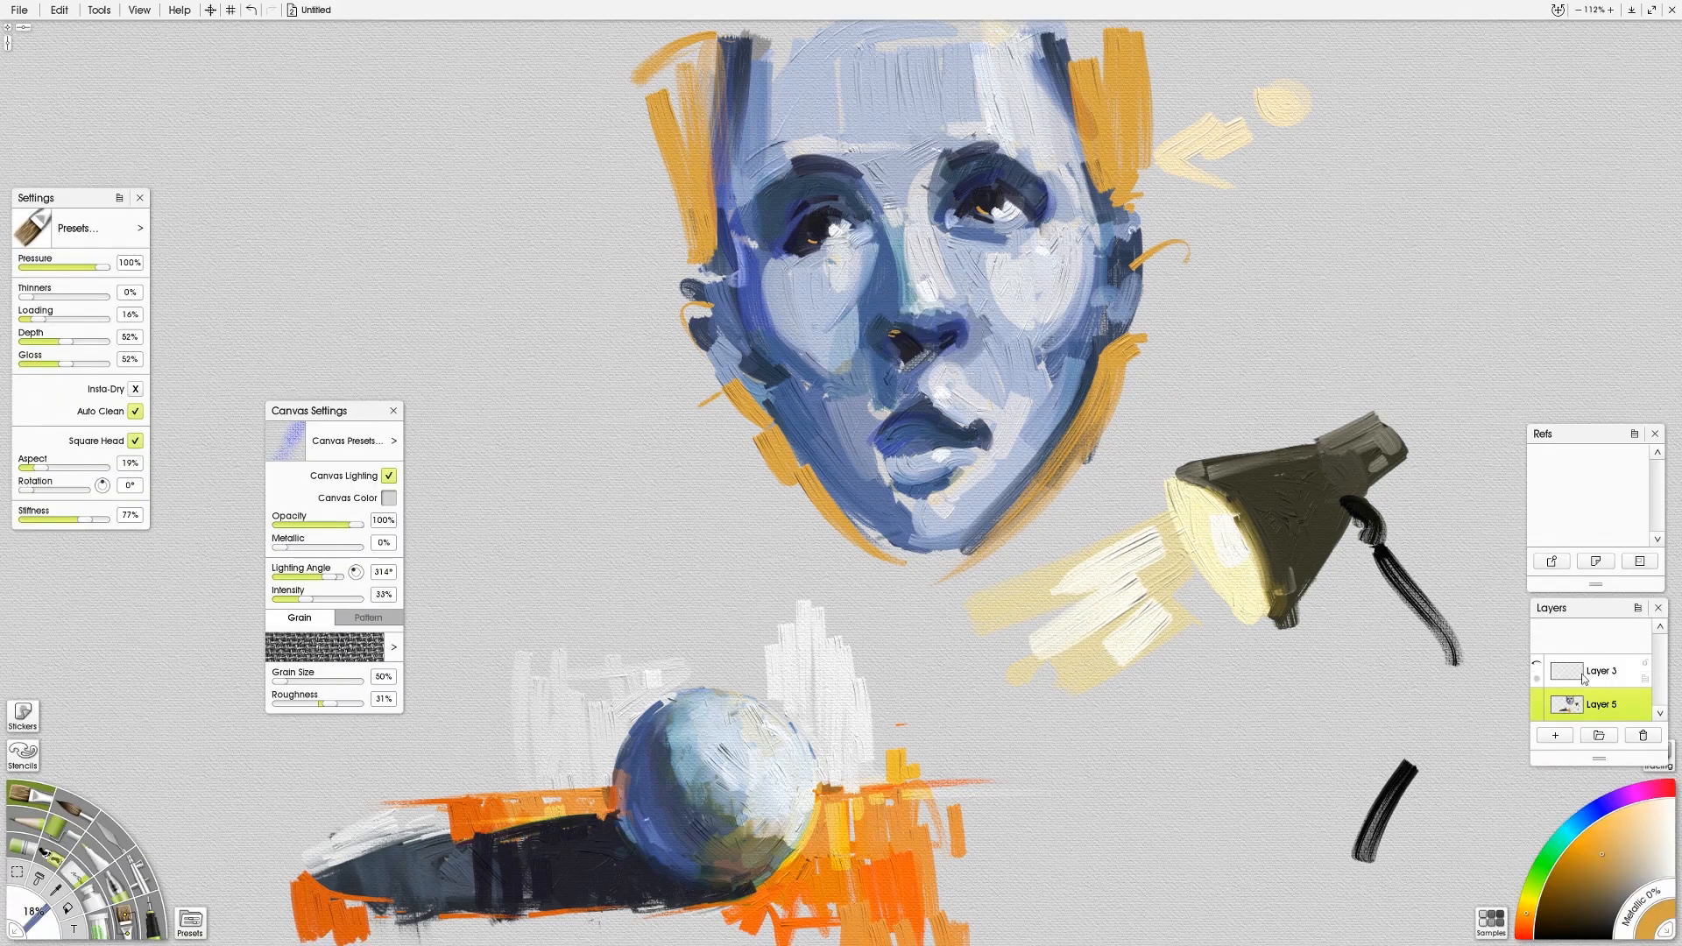
left_click(56, 11)
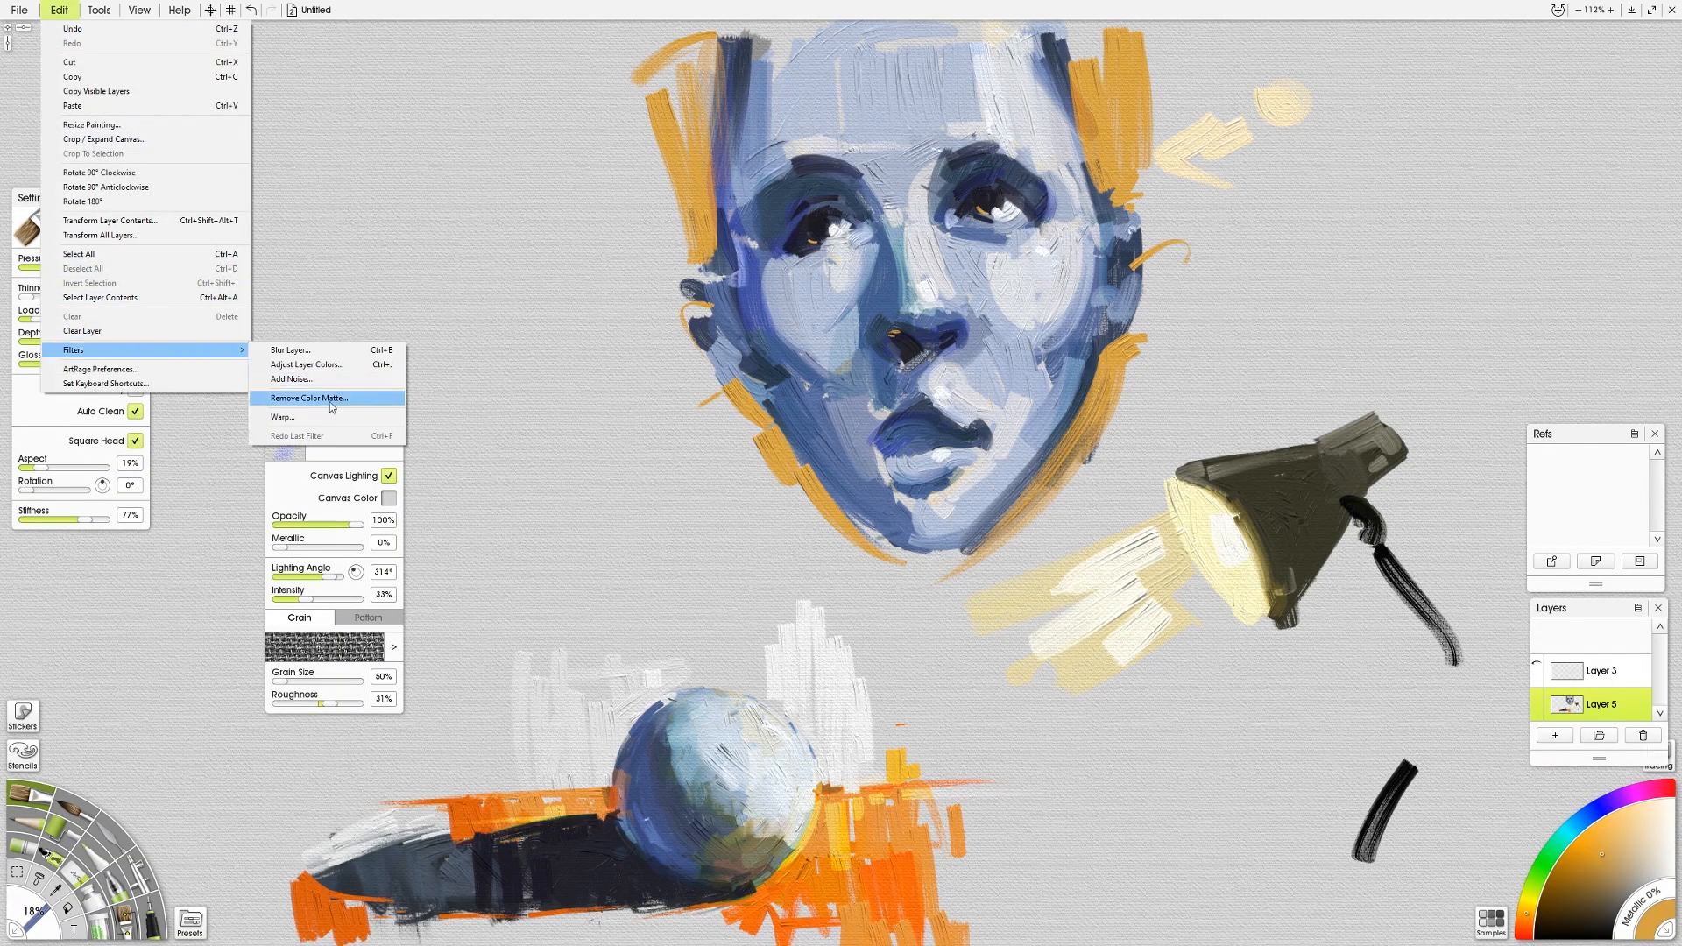
left_click(307, 364)
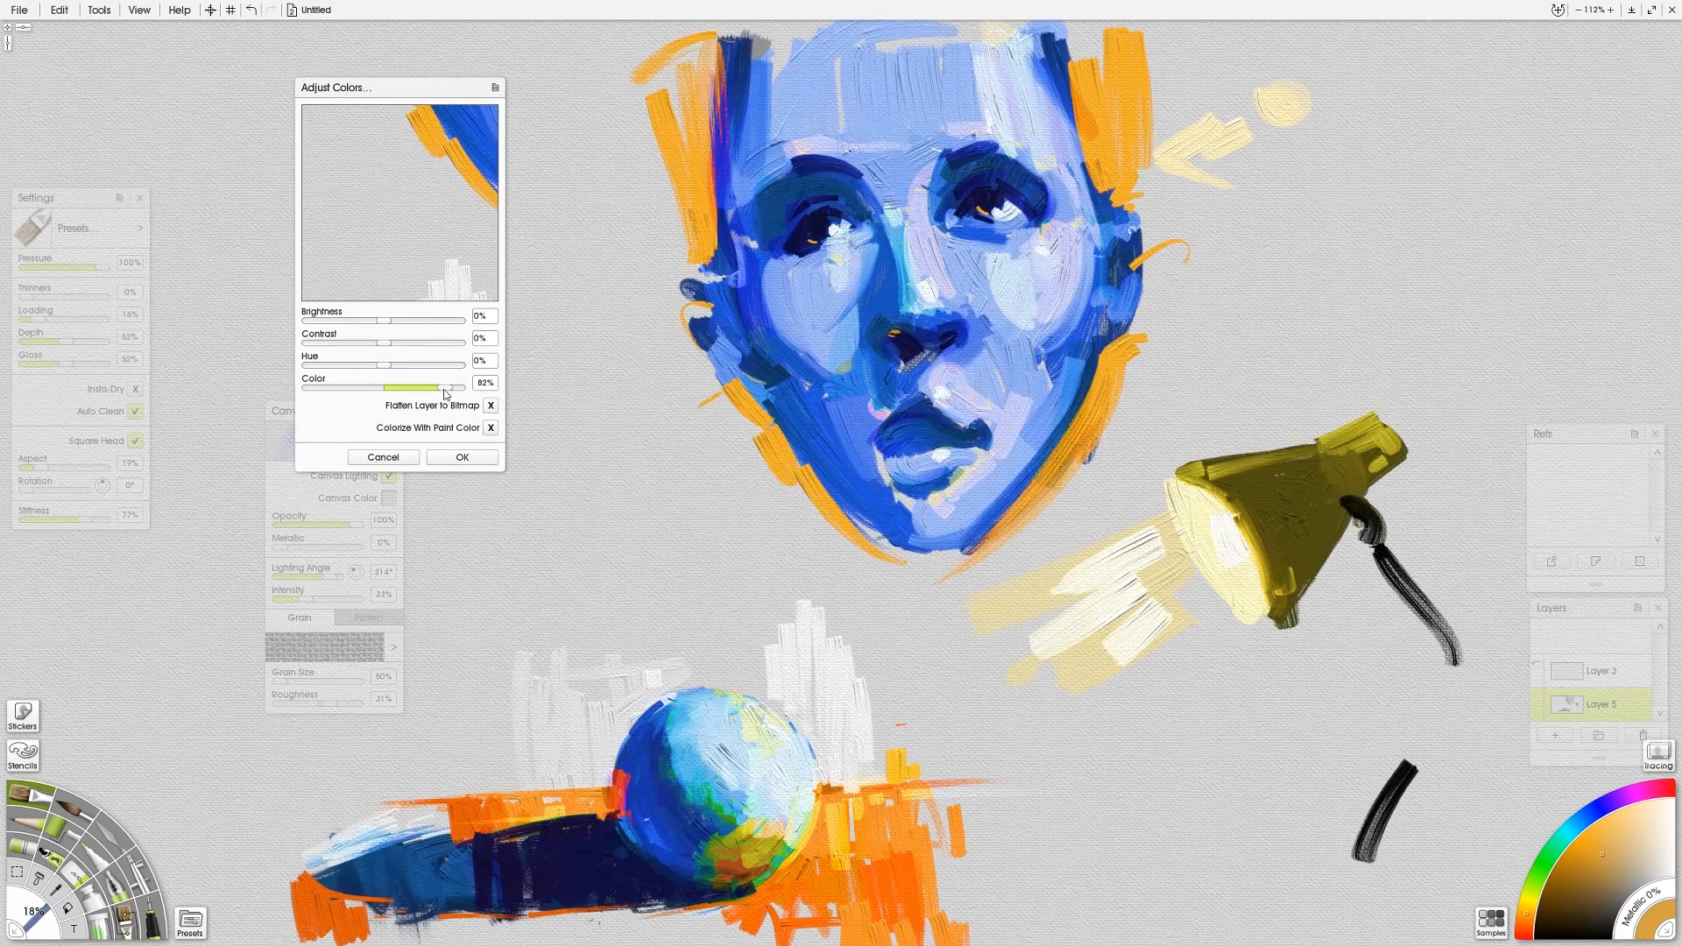
left_click_drag(369, 364, 416, 363)
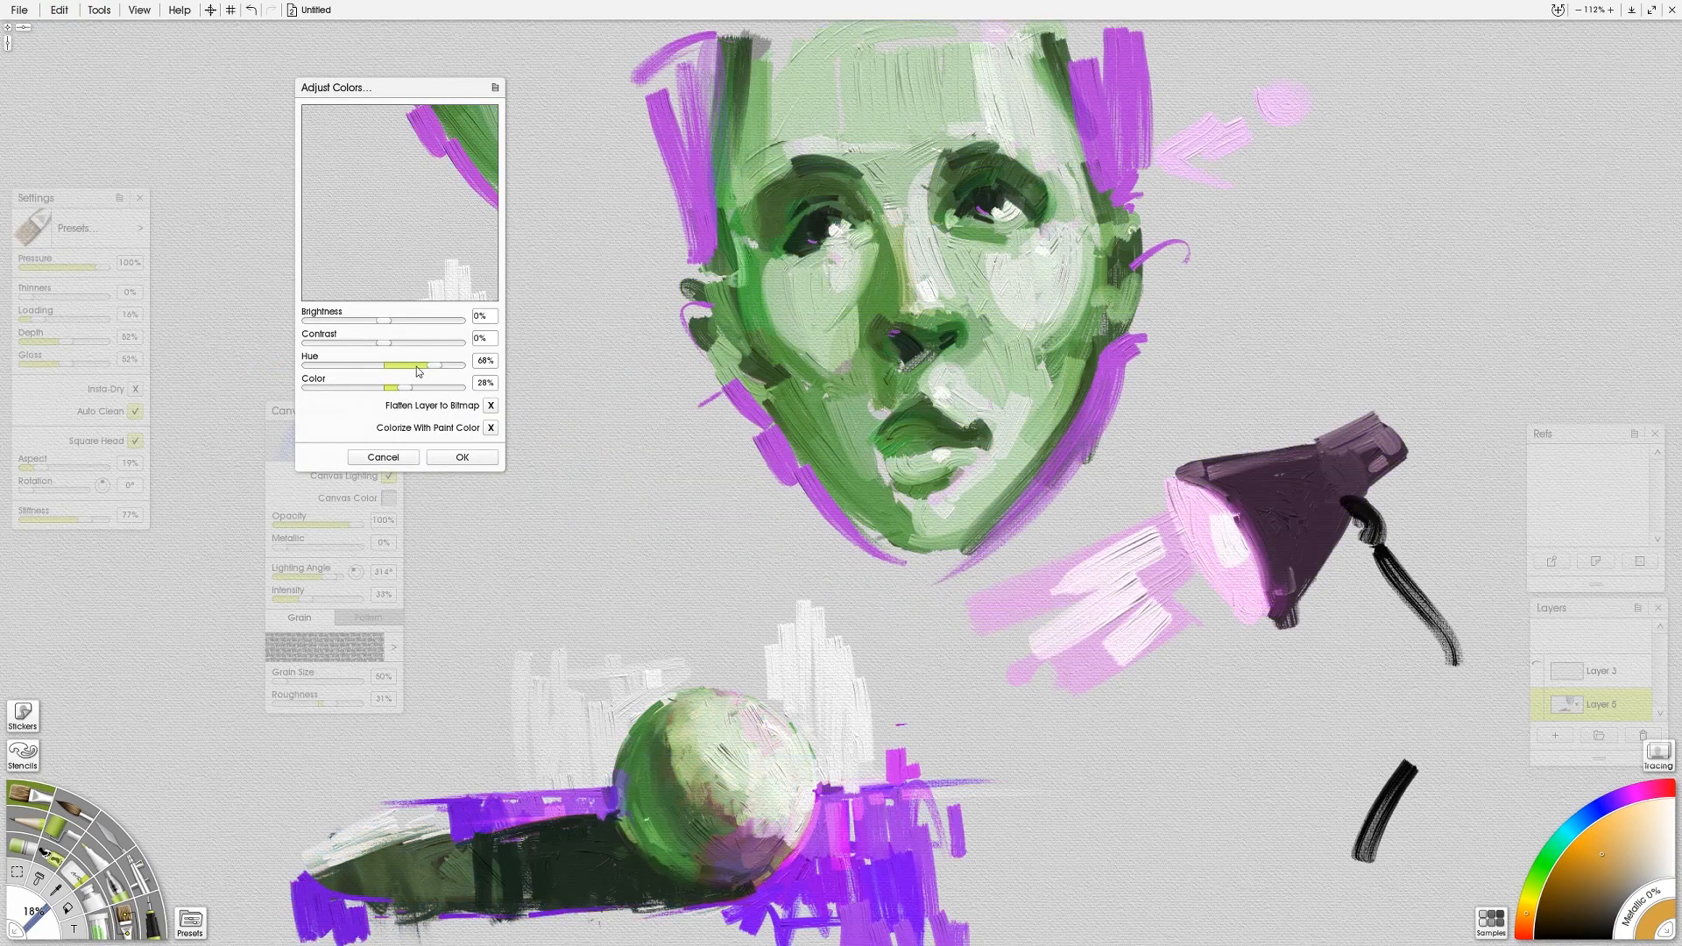
left_click_drag(418, 365, 358, 365)
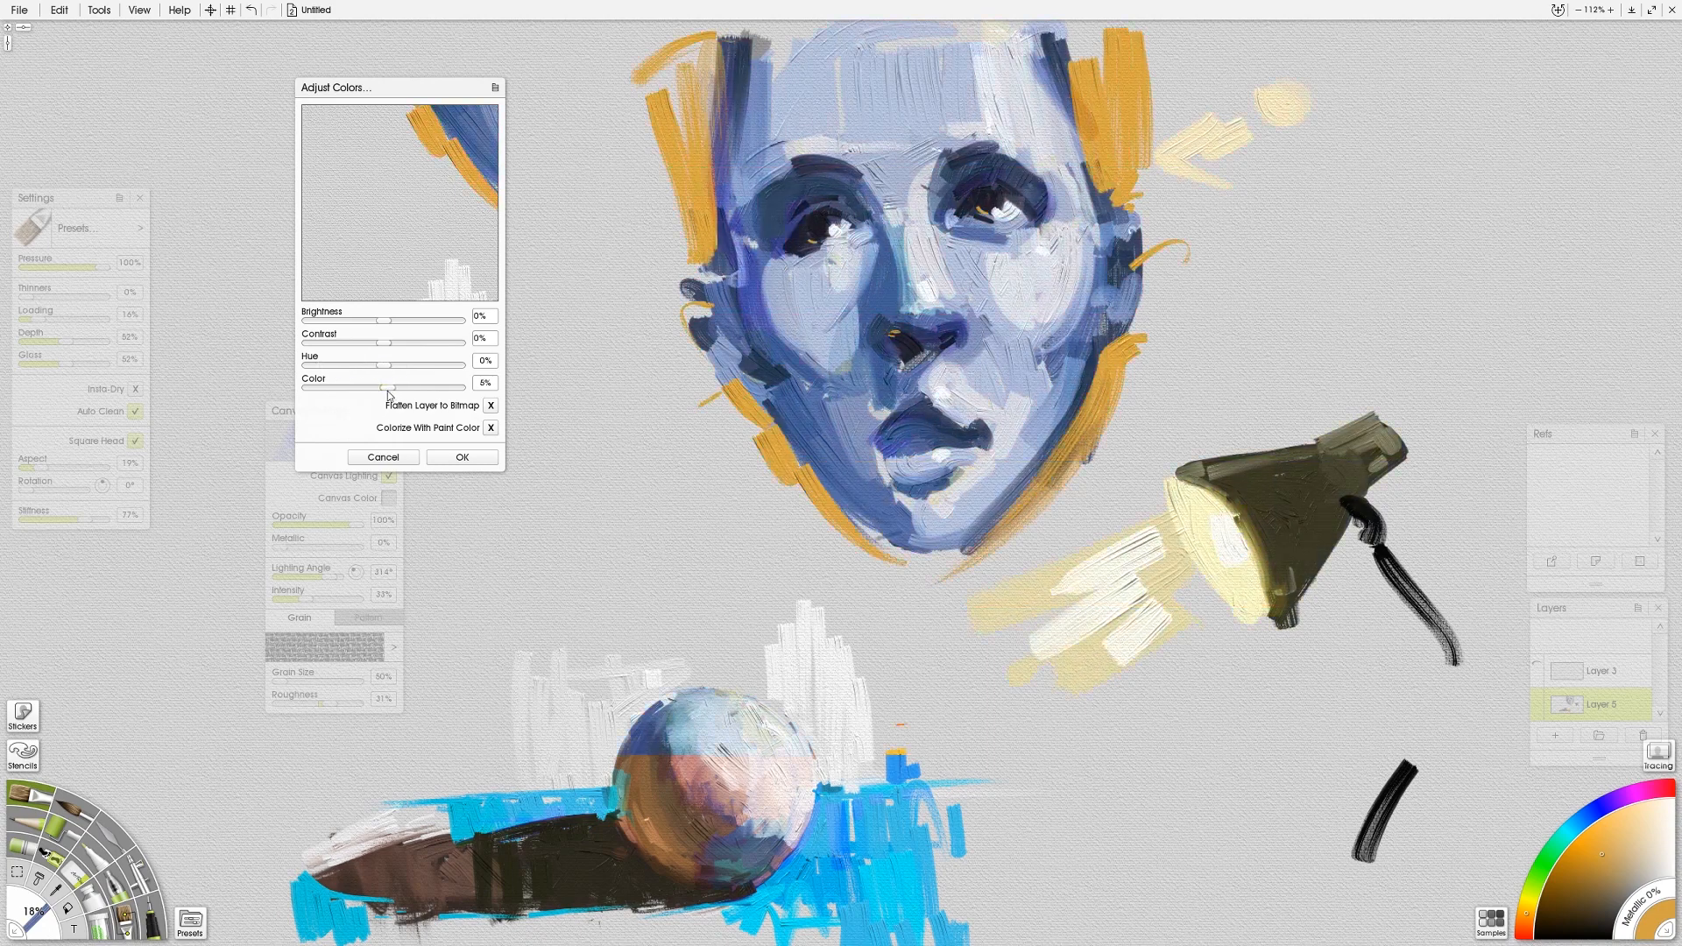
- Return colours near the original, set Color to 5%, and apply
left_click_drag(391, 344, 382, 344)
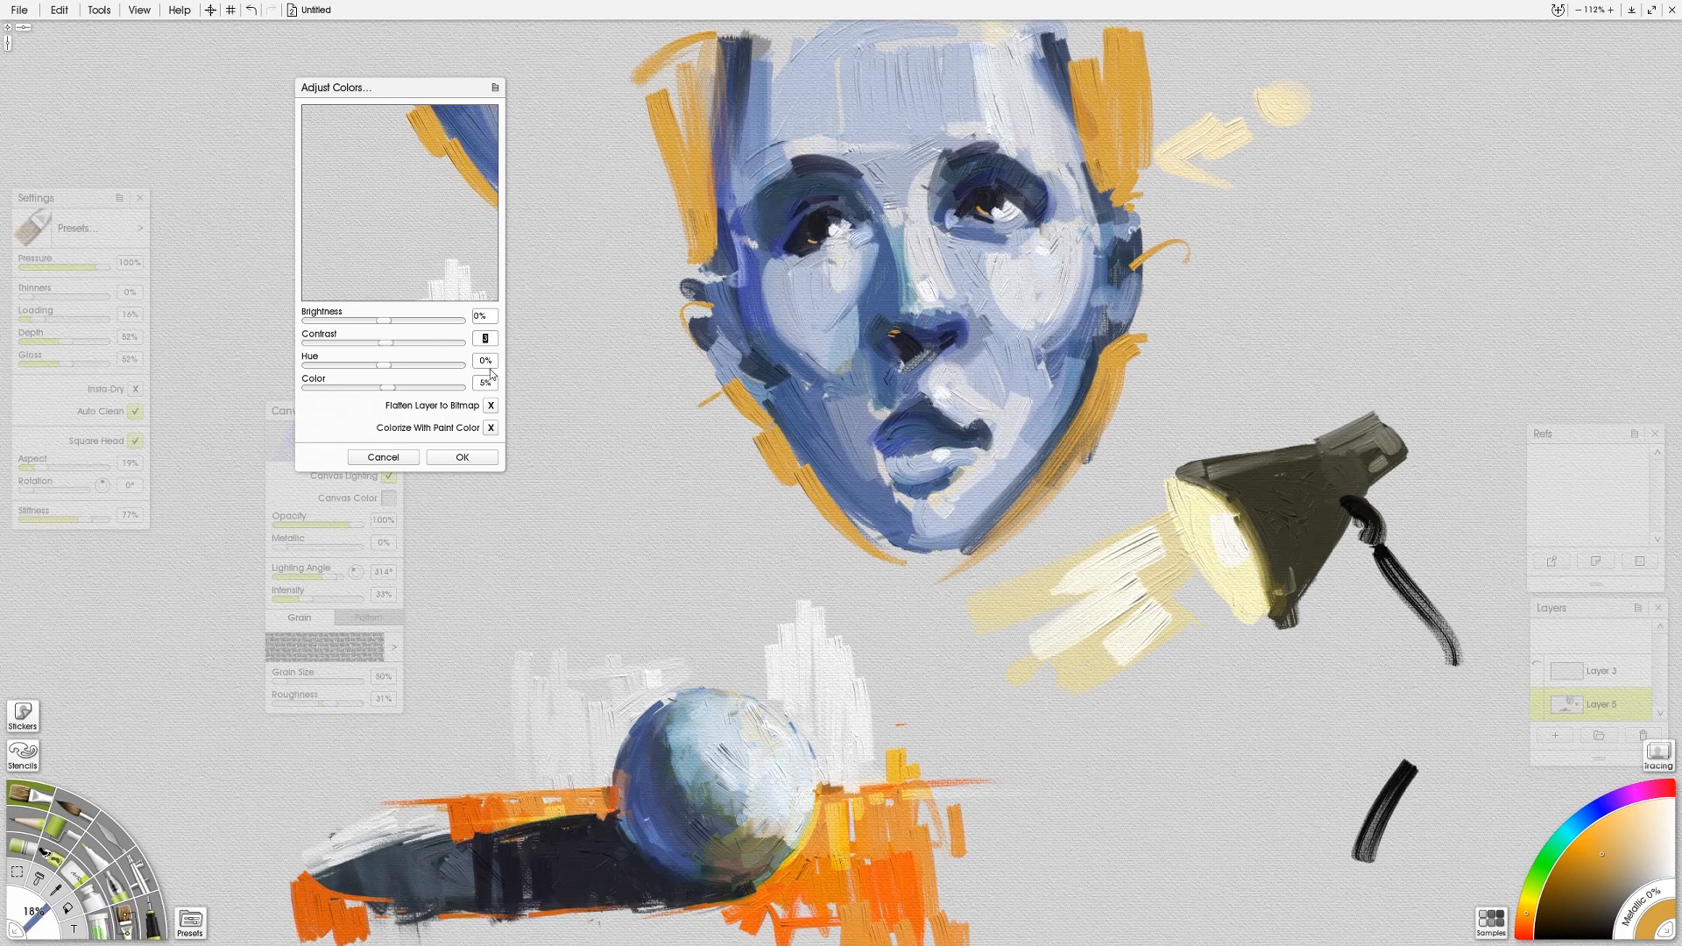
left_click_drag(365, 320, 388, 319)
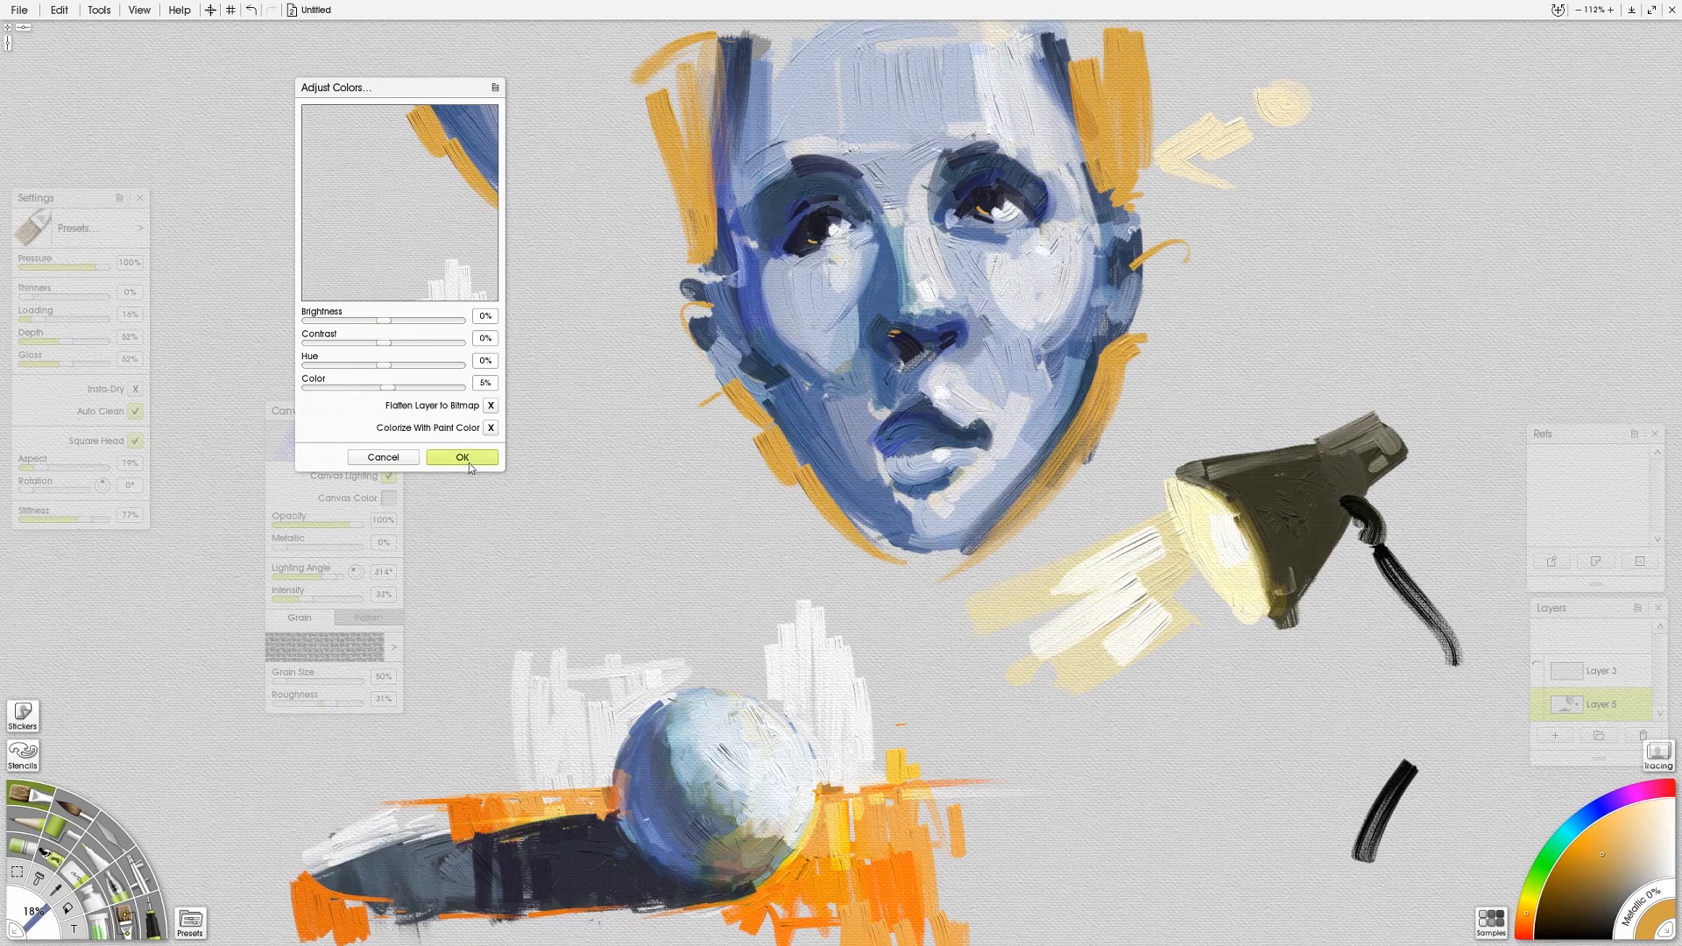
left_click(462, 457)
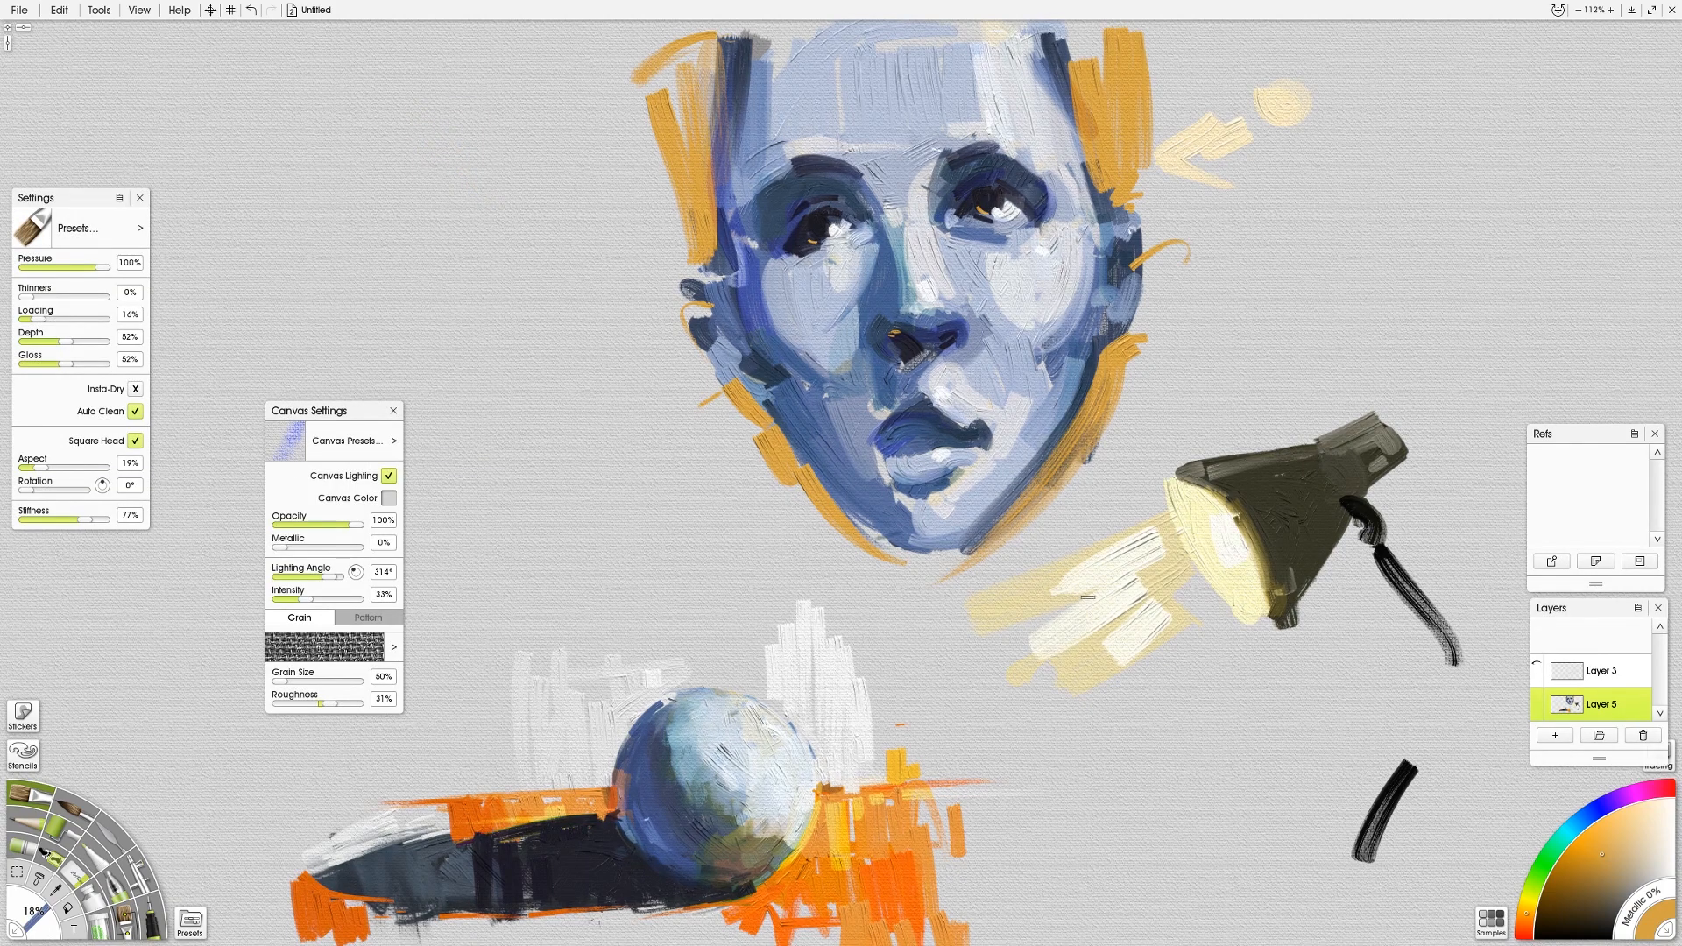